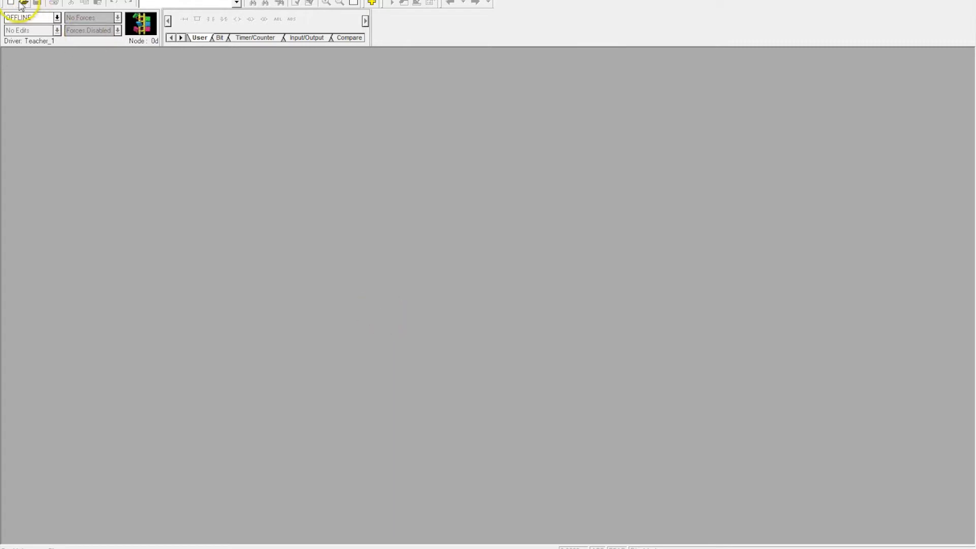
# Step: Start a new project for a Bul.1766 MicroLogix 1400 Series B processor
pyautogui.click(19, 3)
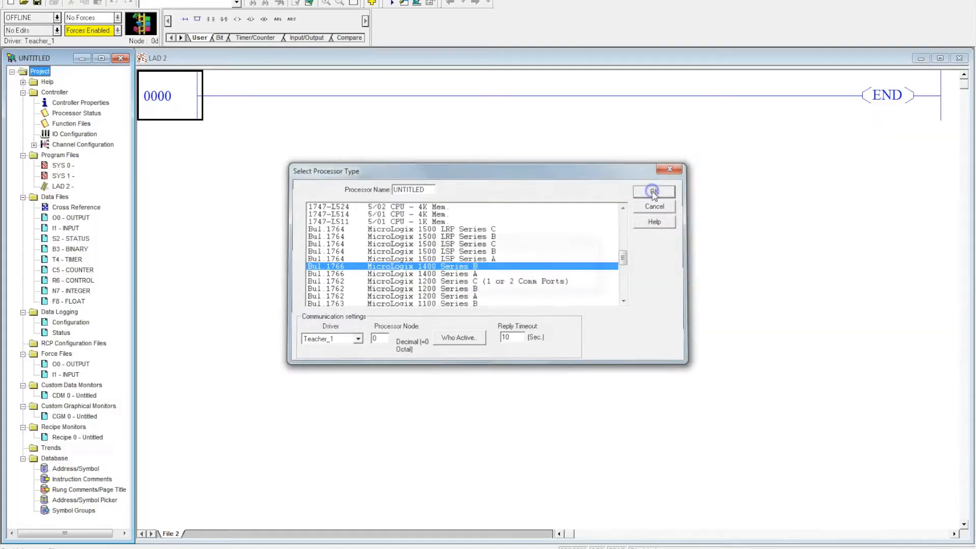
pyautogui.click(654, 191)
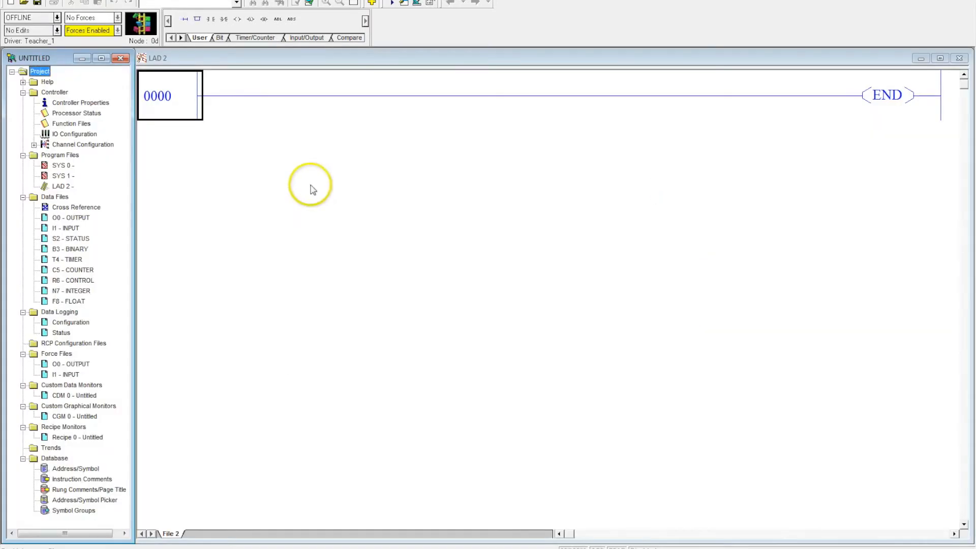
pyautogui.moveTo(311, 190)
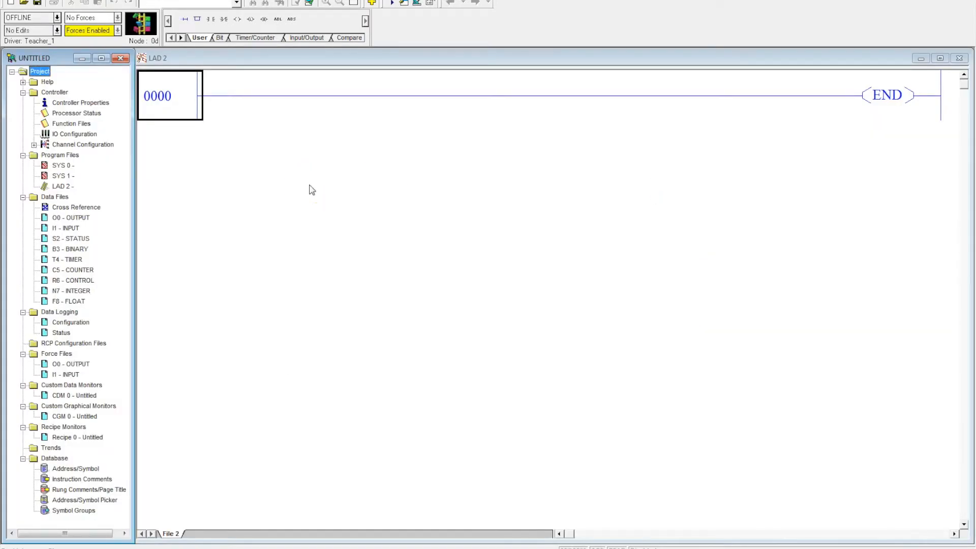
# Step: Set Controller Communications to driver Teacher_1 and the MicroLogix 1400 at 192.168.1.111
pyautogui.doubleClick(80, 102)
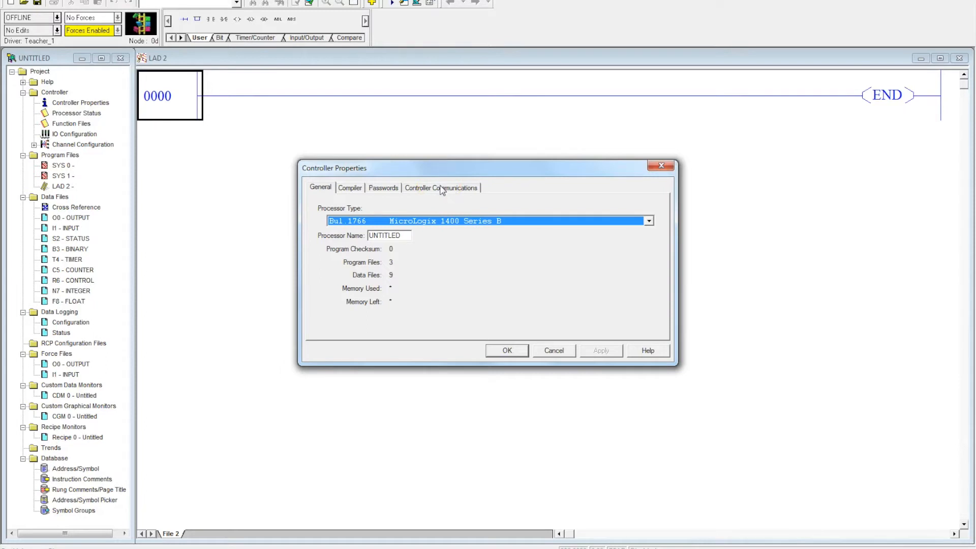
pyautogui.click(441, 187)
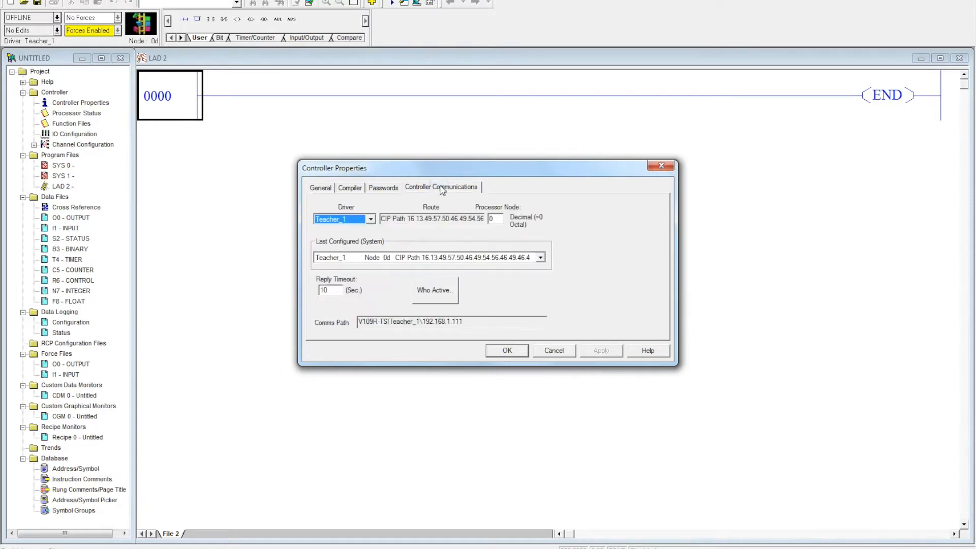
pyautogui.moveTo(432, 200)
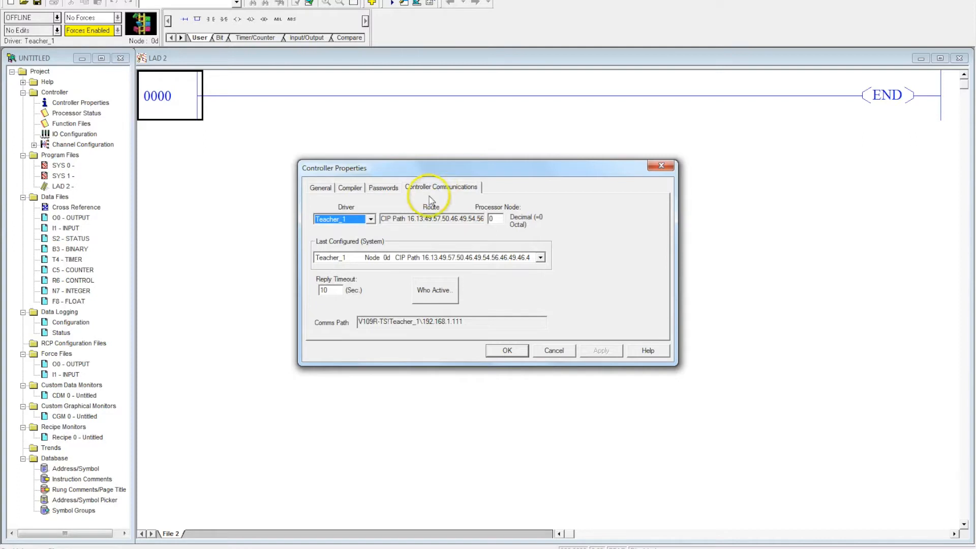
pyautogui.click(371, 219)
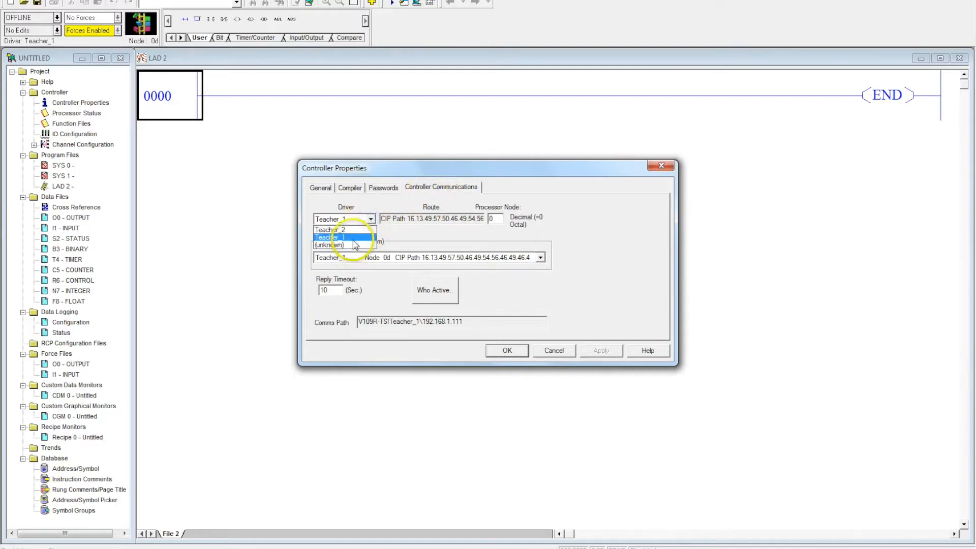
pyautogui.click(333, 238)
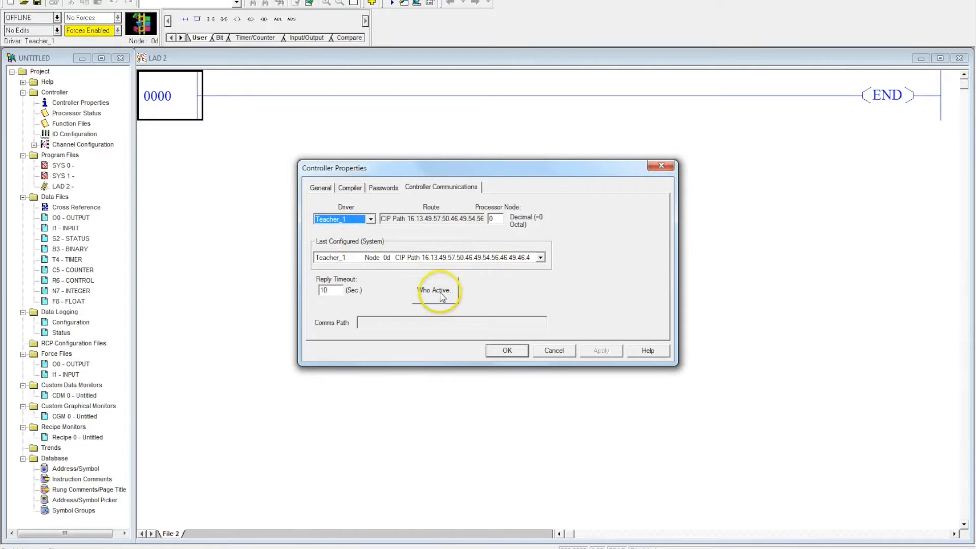
pyautogui.click(435, 290)
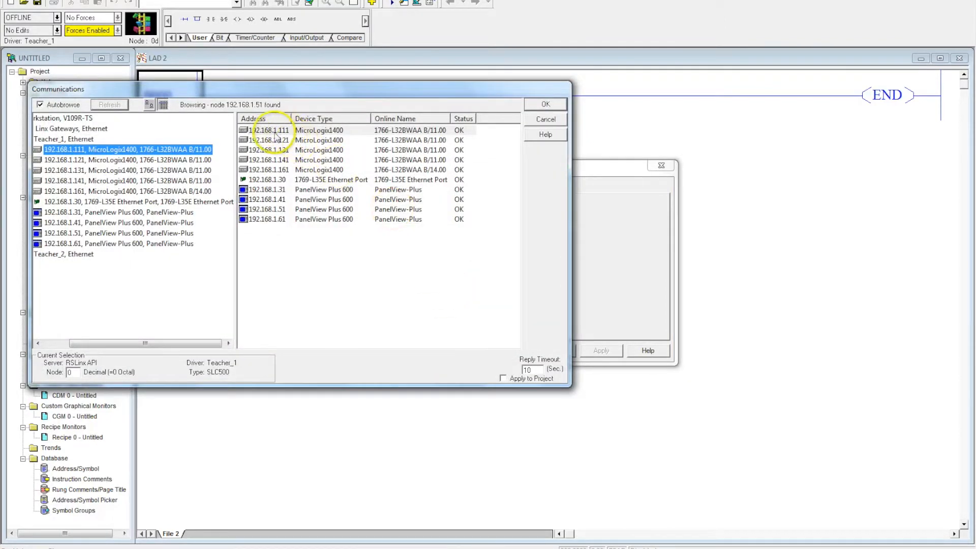
pyautogui.click(274, 130)
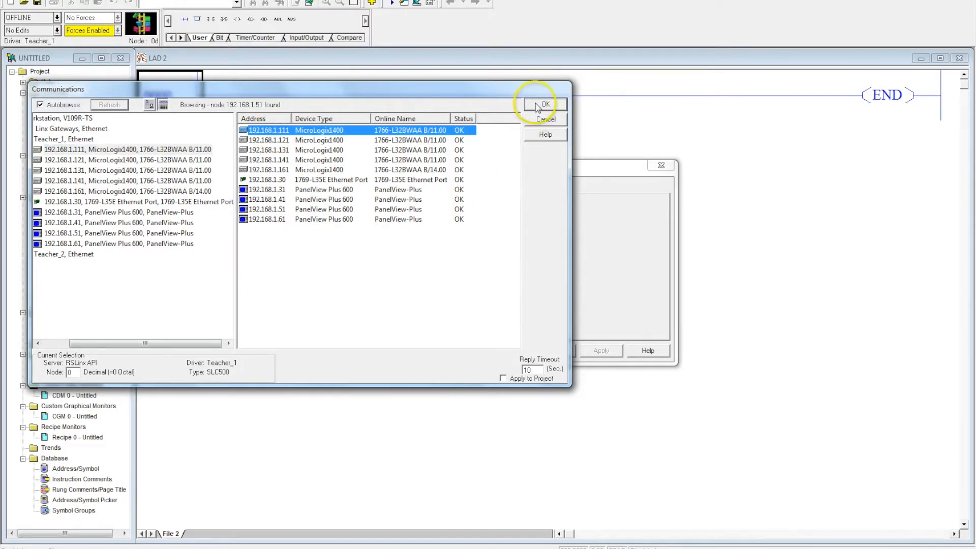
pyautogui.click(544, 104)
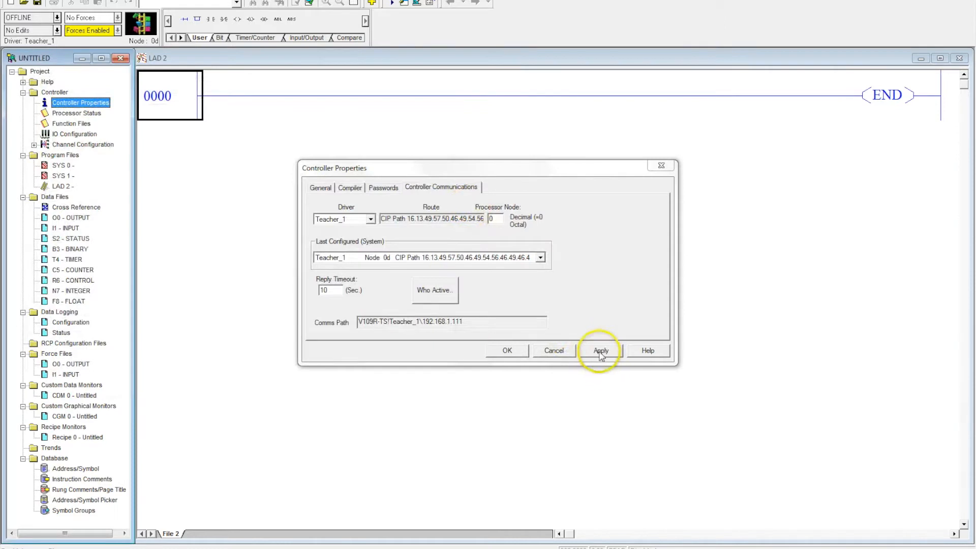
pyautogui.click(600, 350)
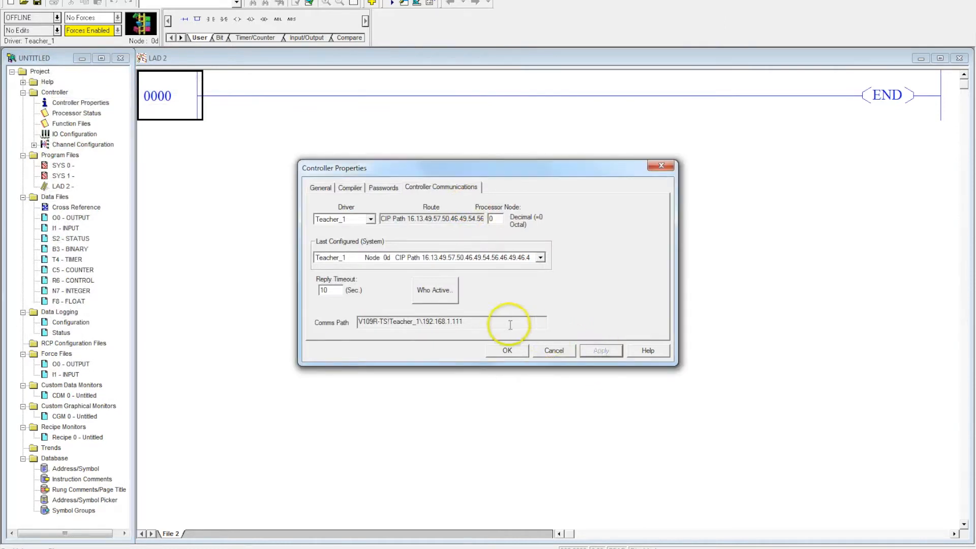
pyautogui.click(507, 350)
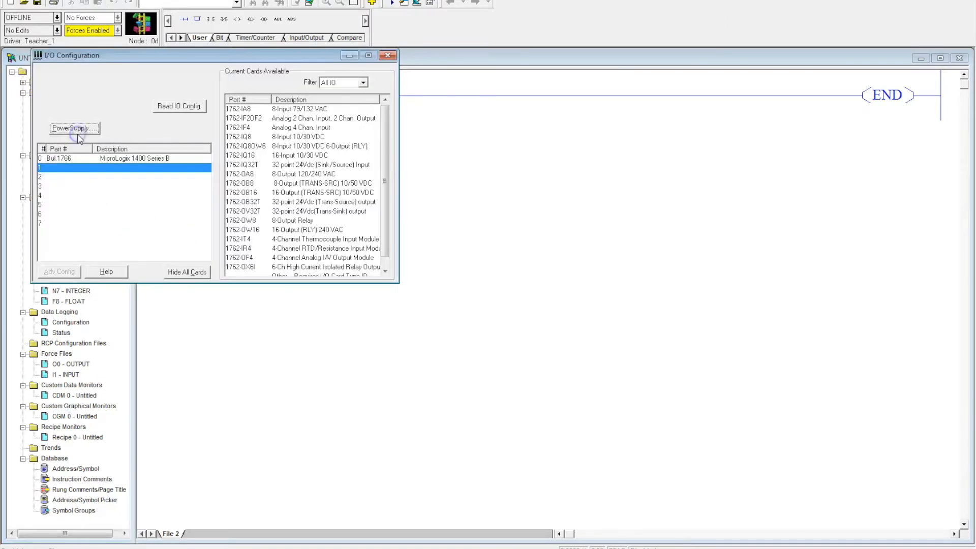
# Step: Read the I/O configuration from the processor, accepting the Series A processor change
pyautogui.click(179, 105)
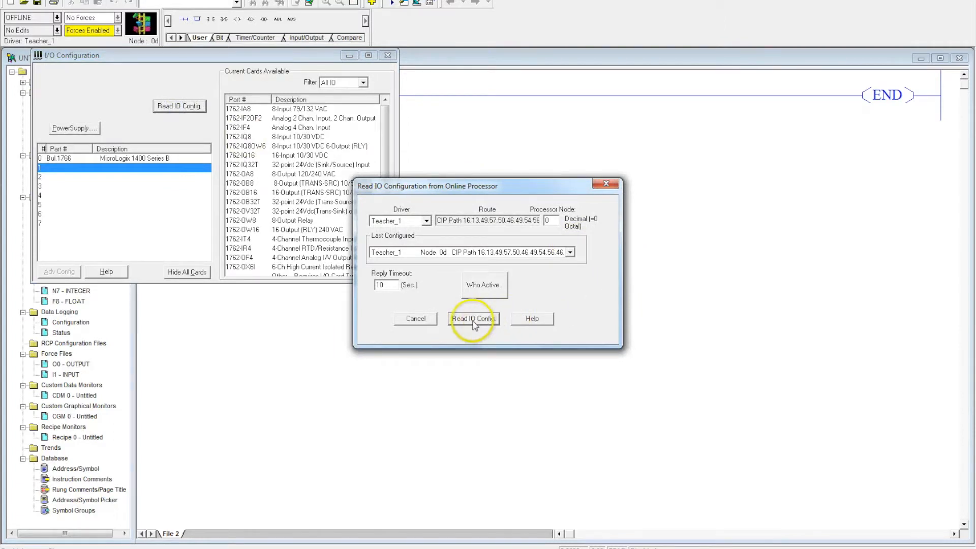
pyautogui.click(472, 319)
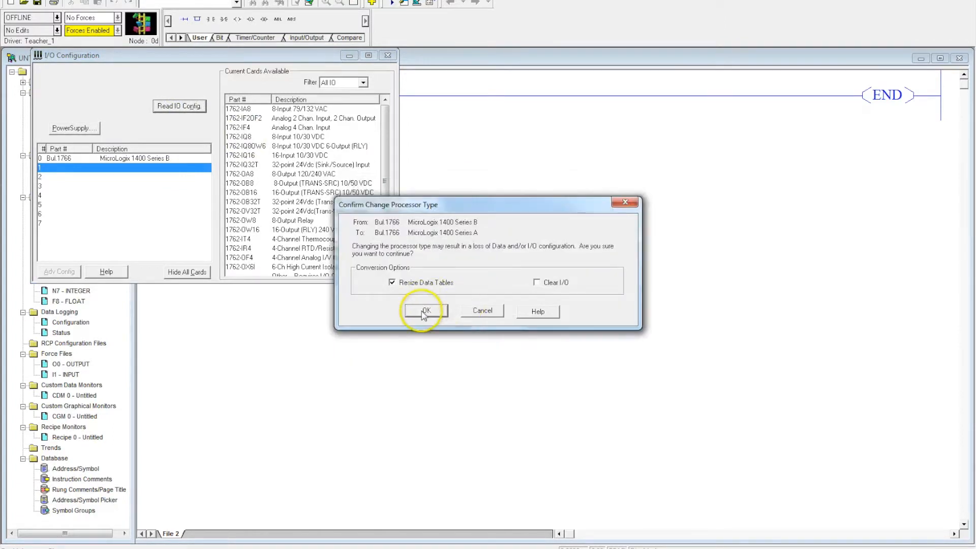
pyautogui.moveTo(436, 291)
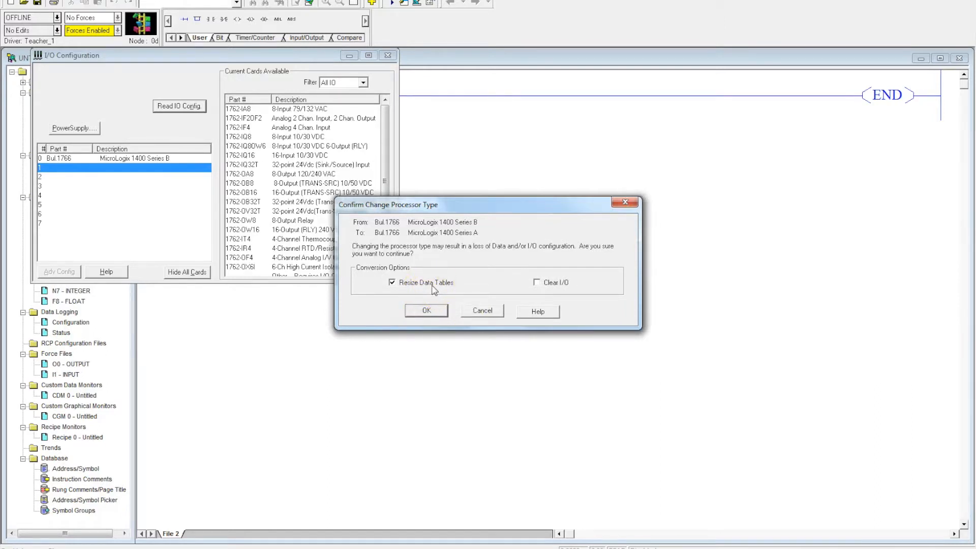
pyautogui.click(426, 310)
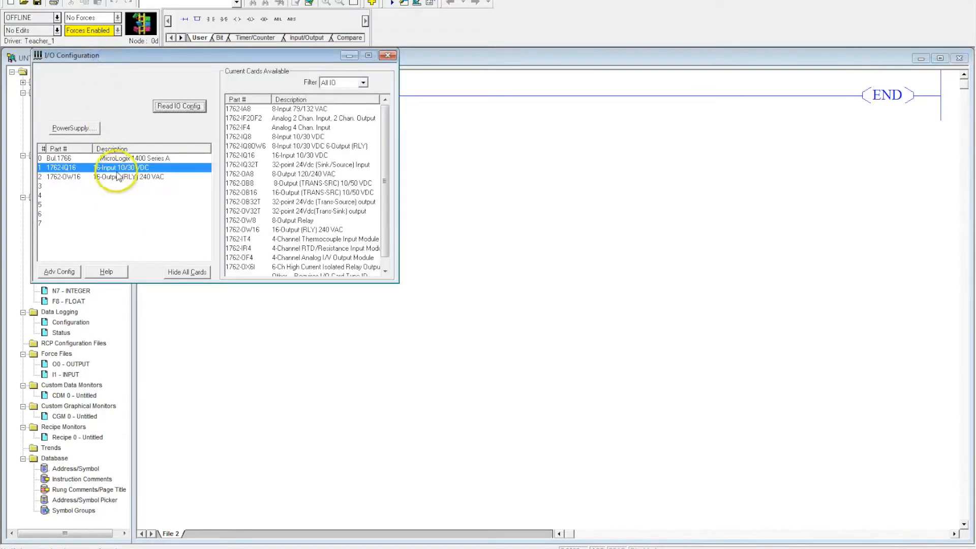
pyautogui.moveTo(118, 181)
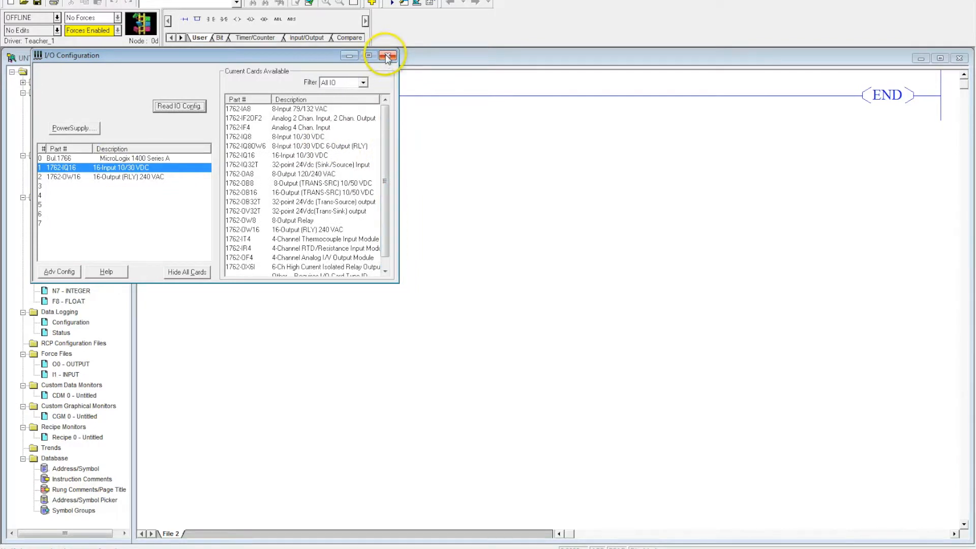
pyautogui.moveTo(387, 56)
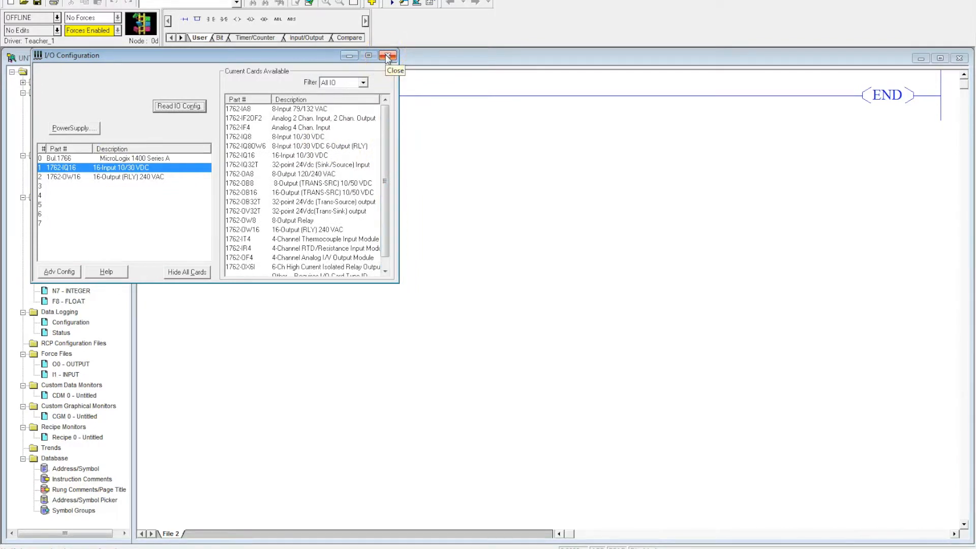
pyautogui.click(387, 55)
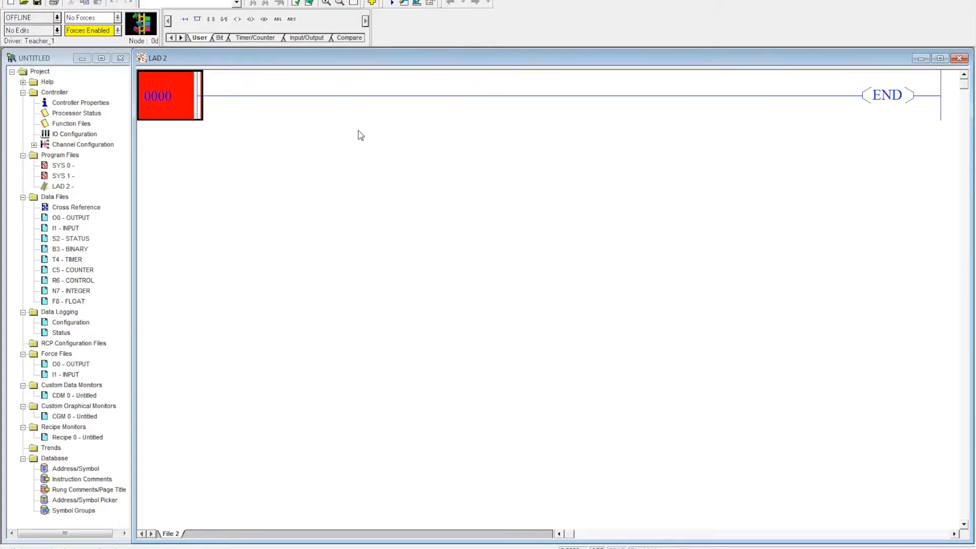
pyautogui.moveTo(214, 19)
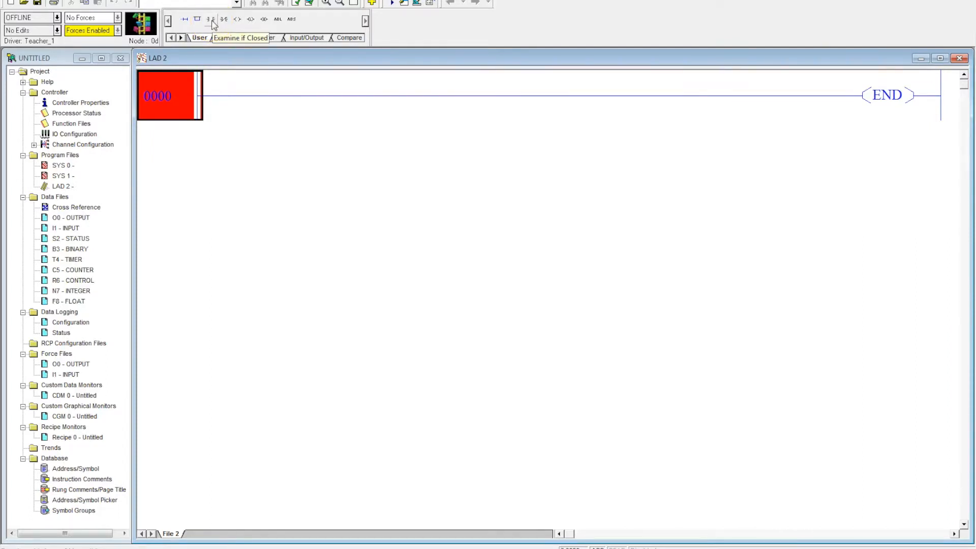
# Step: Place an XIC contact at I:0/12 on rung 0000, described 'Start Middle Green PB'
pyautogui.click(213, 19)
pyautogui.write('I:0/')
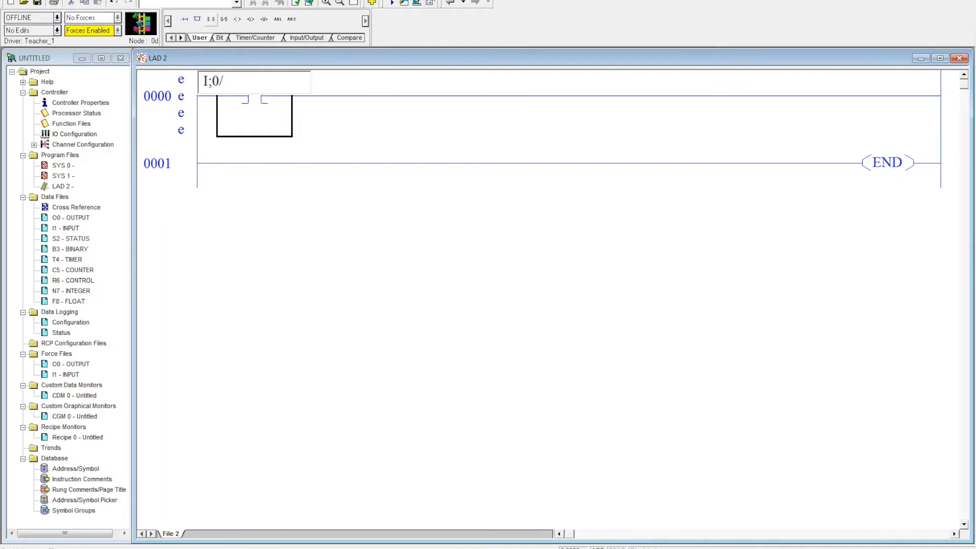
pyautogui.write('12')
pyautogui.write('S')
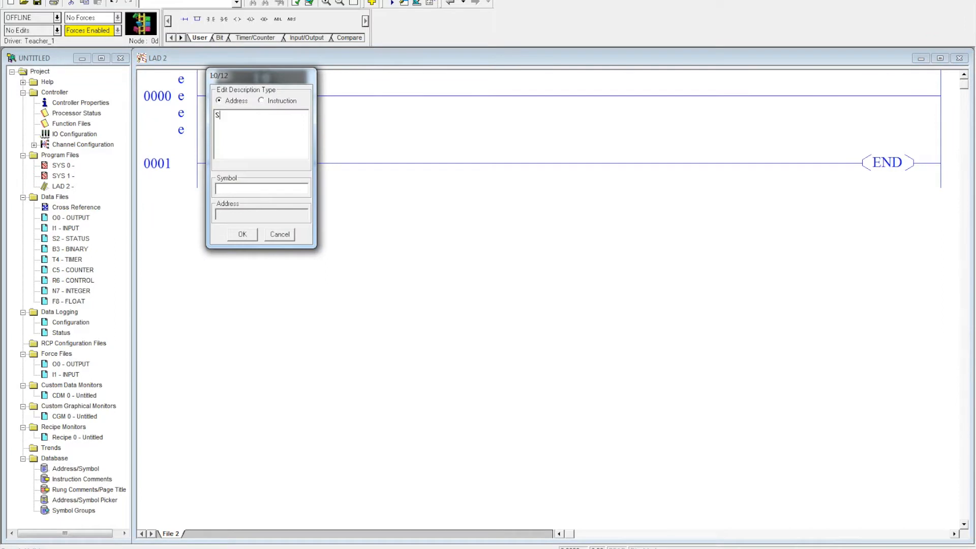
pyautogui.write('tart')
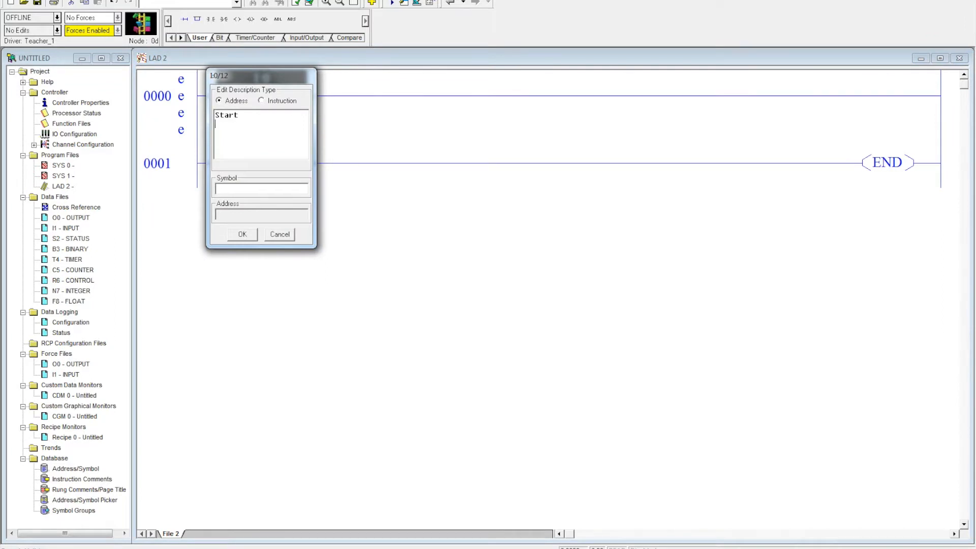
pyautogui.write('Middle')
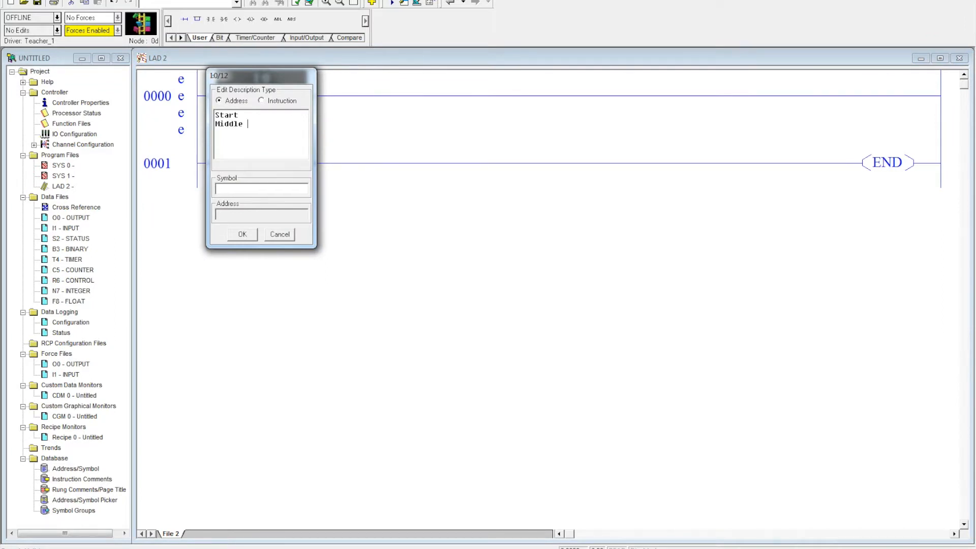
pyautogui.write('Green')
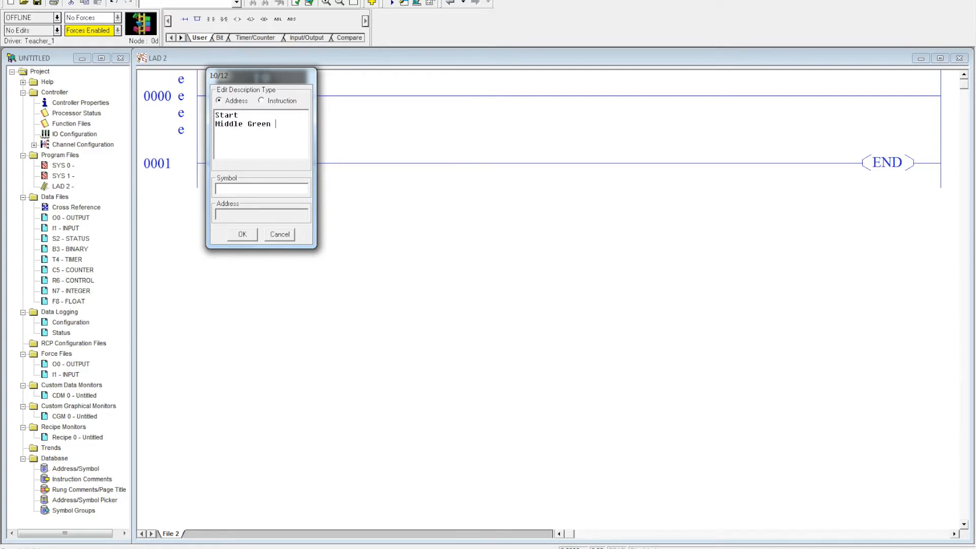
pyautogui.write('PB')
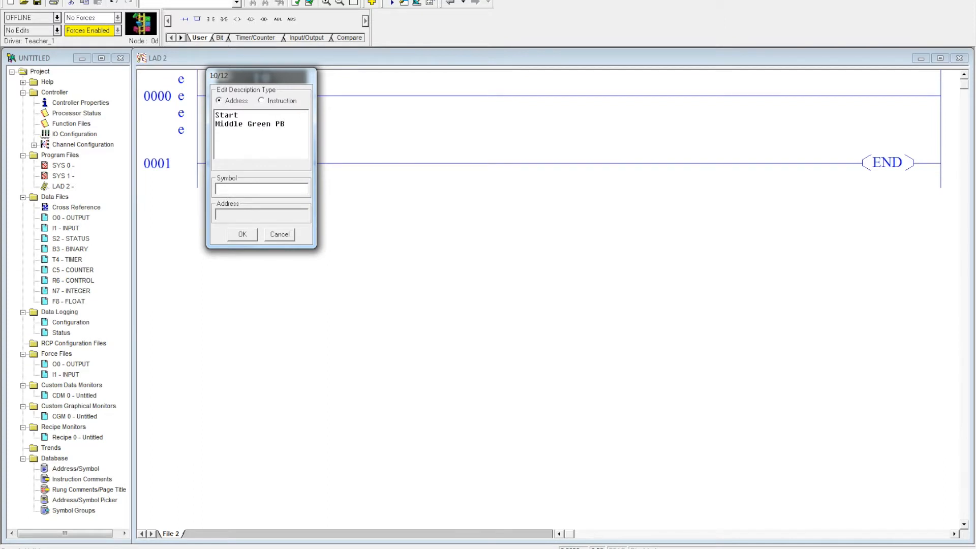
pyautogui.click(241, 235)
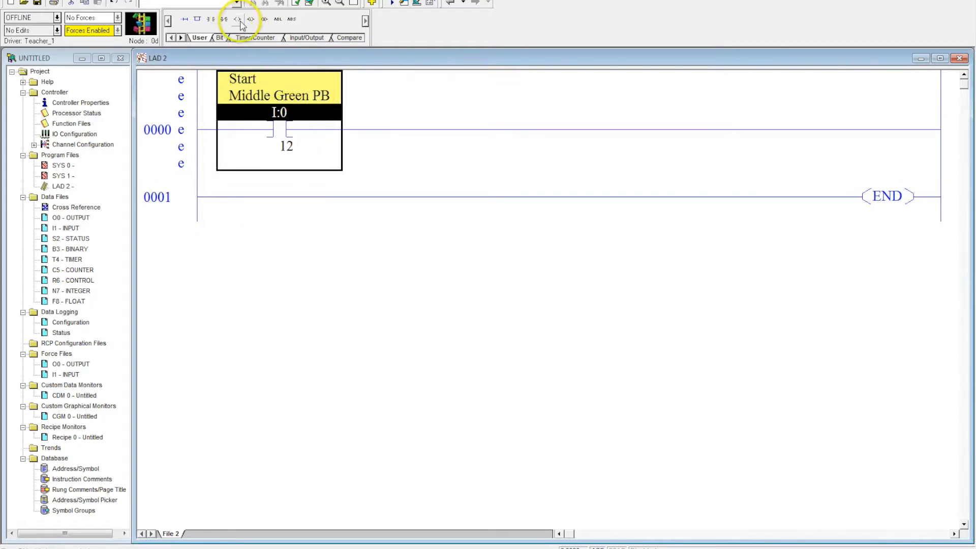
# Step: Add an OTE coil at O:0/3 on rung 0000, described 'Sol 1'
pyautogui.click(252, 19)
pyautogui.write('O:0/')
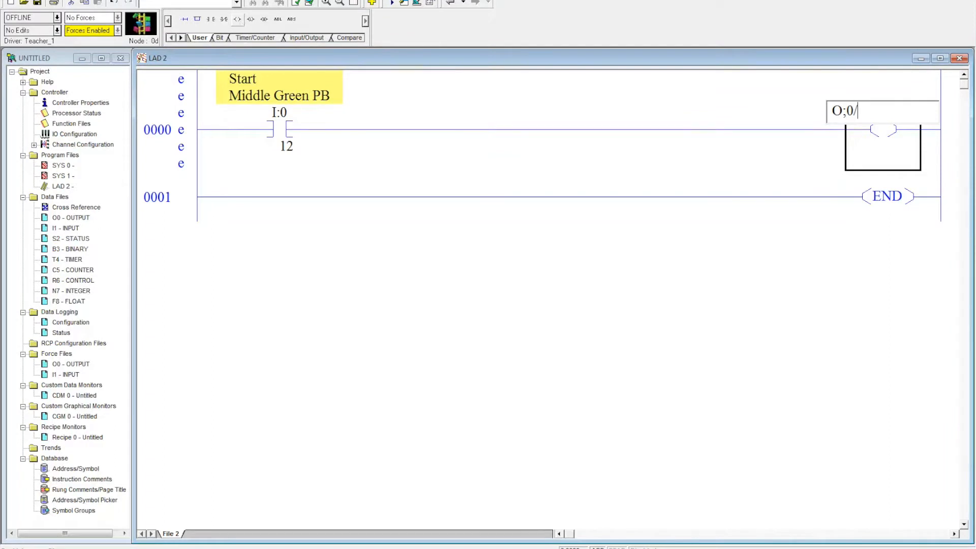
pyautogui.write('3')
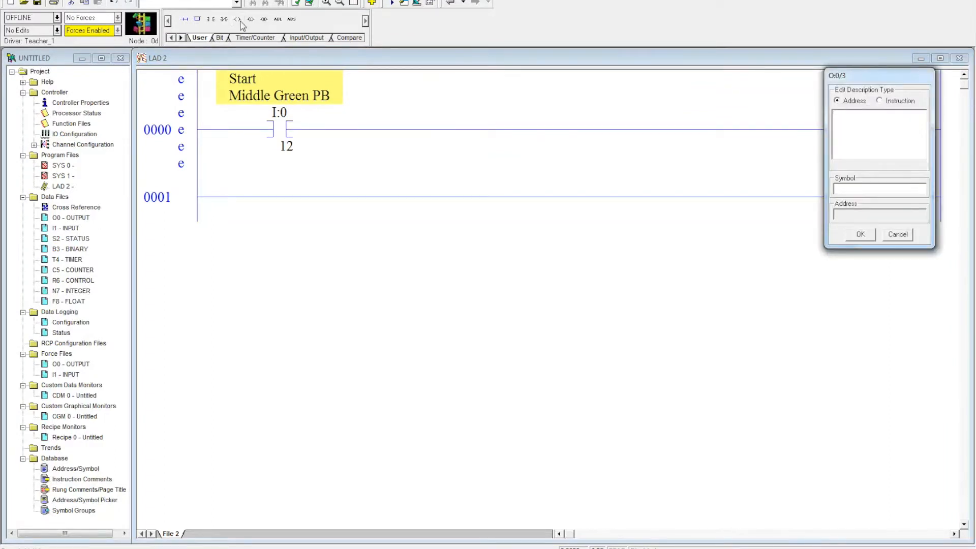
pyautogui.write('So1')
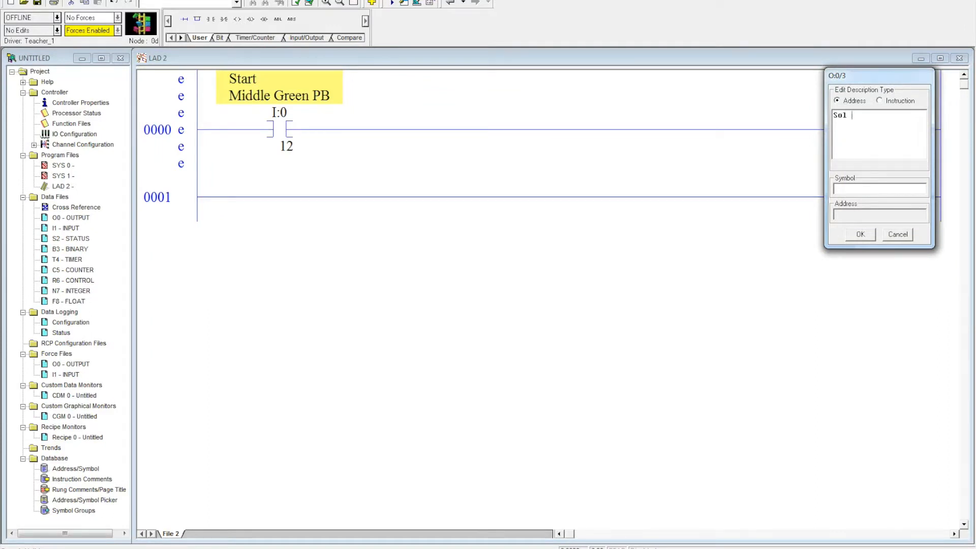
pyautogui.write('1')
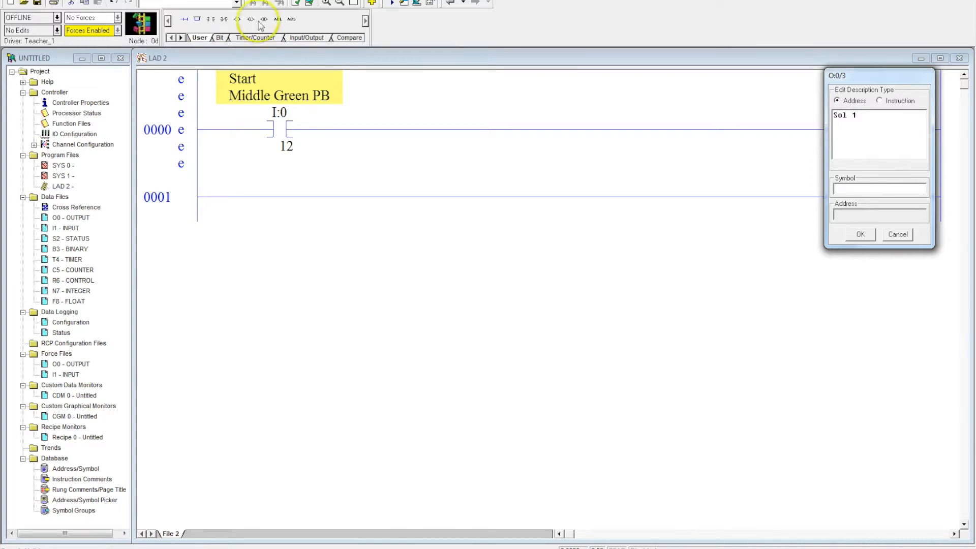
pyautogui.click(859, 234)
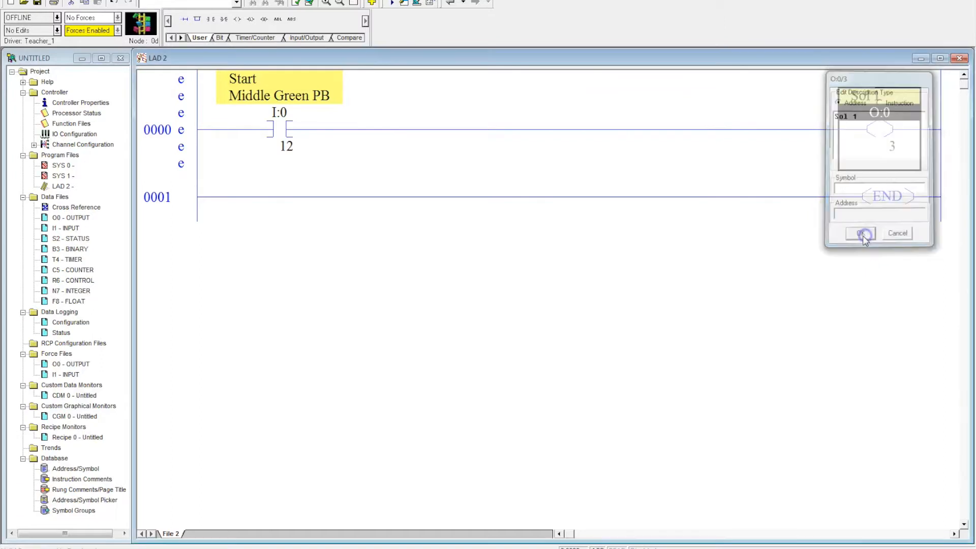
pyautogui.click(860, 232)
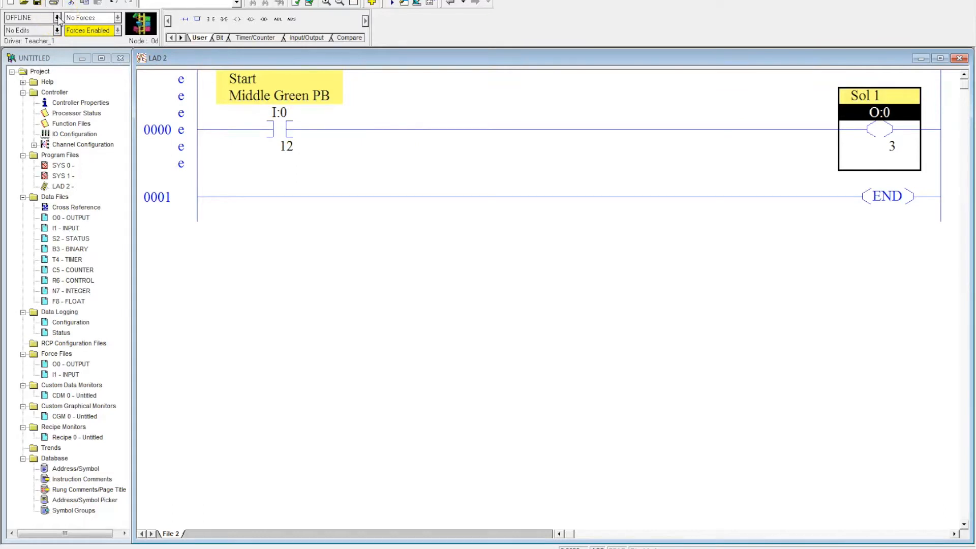
# Step: Save the program as project TRY 1 and confirm the download to the processor
pyautogui.click(58, 17)
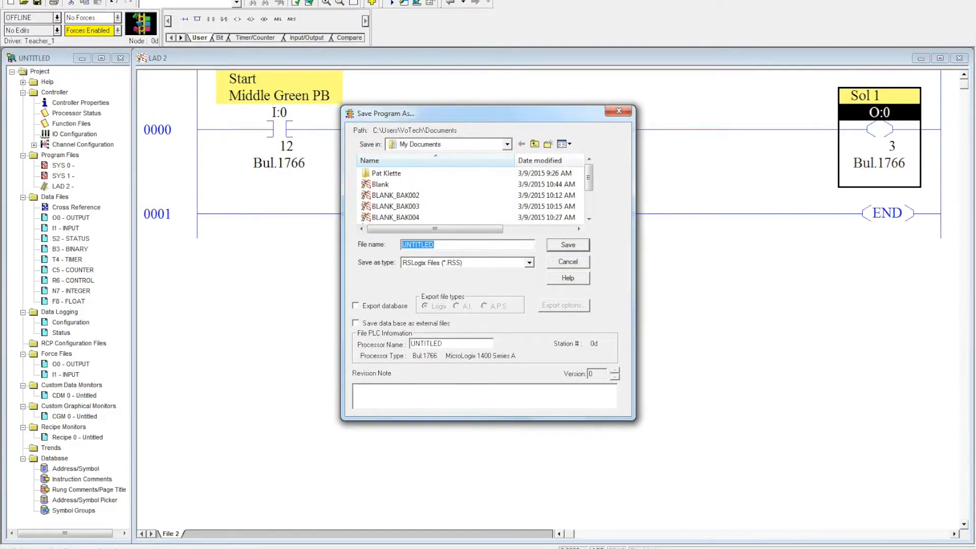
pyautogui.click(565, 245)
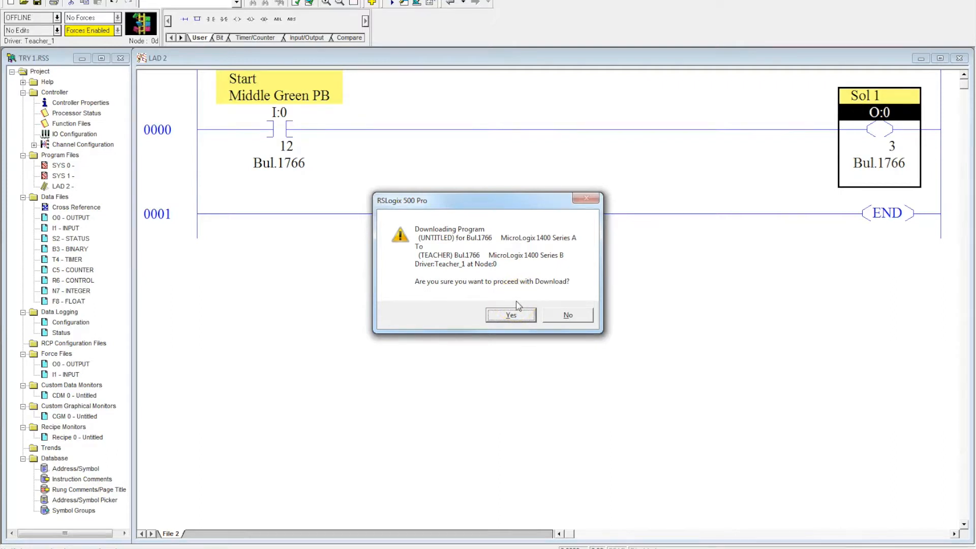
pyautogui.click(510, 314)
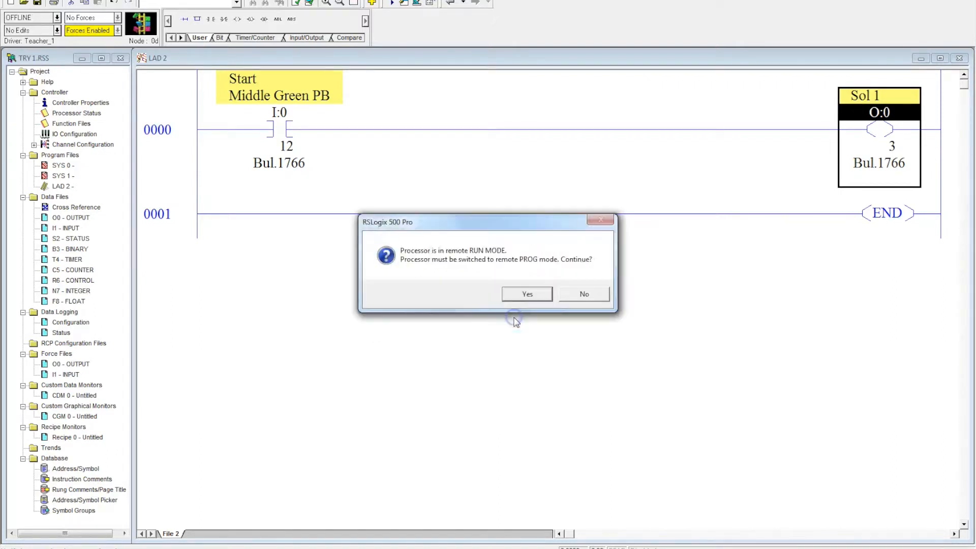
pyautogui.moveTo(527, 294)
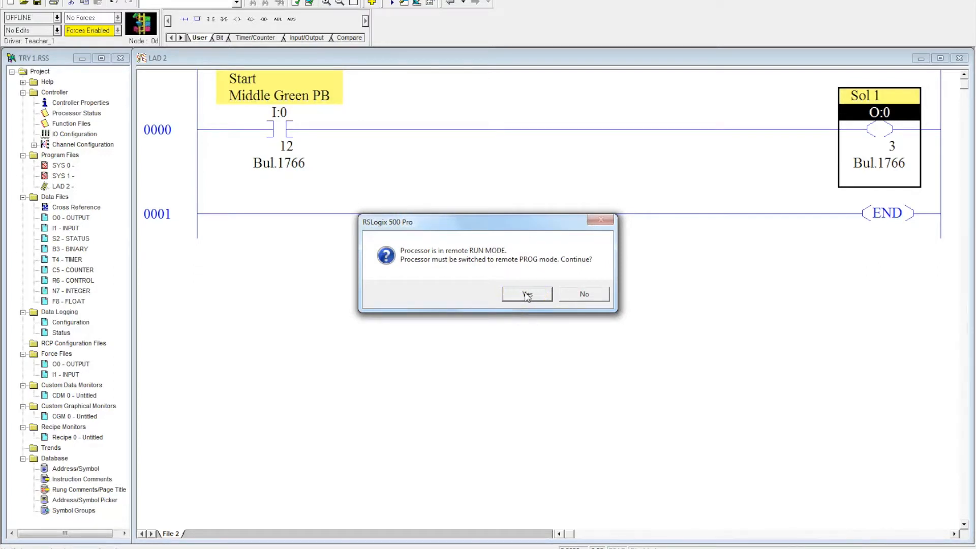
# Step: Allow PROG mode, acknowledge the Ethernet warning, return to Run and go online
pyautogui.click(526, 293)
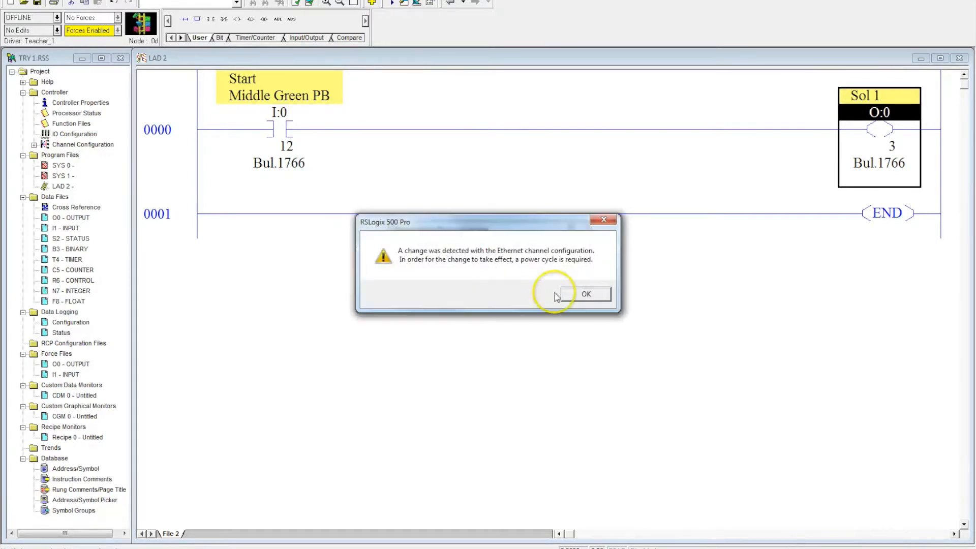
pyautogui.click(584, 294)
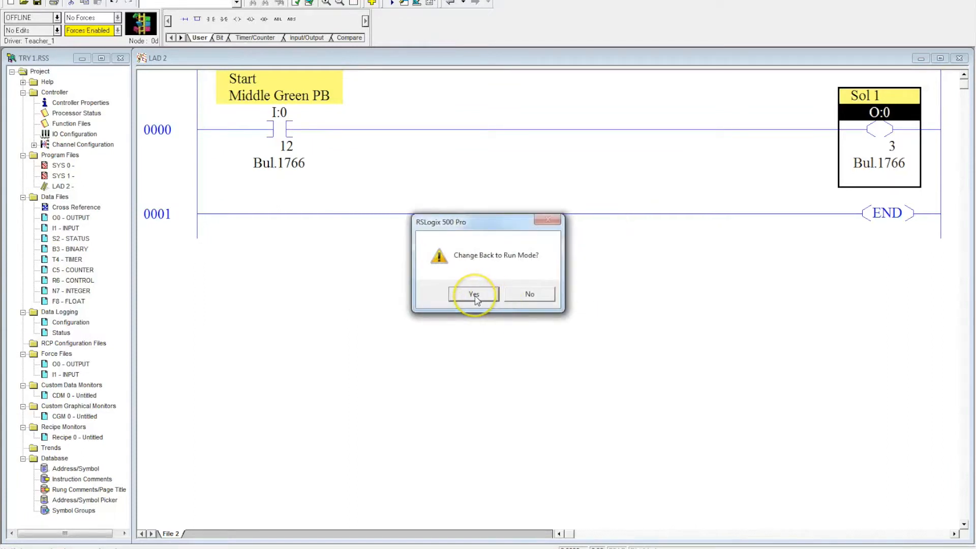
pyautogui.click(473, 294)
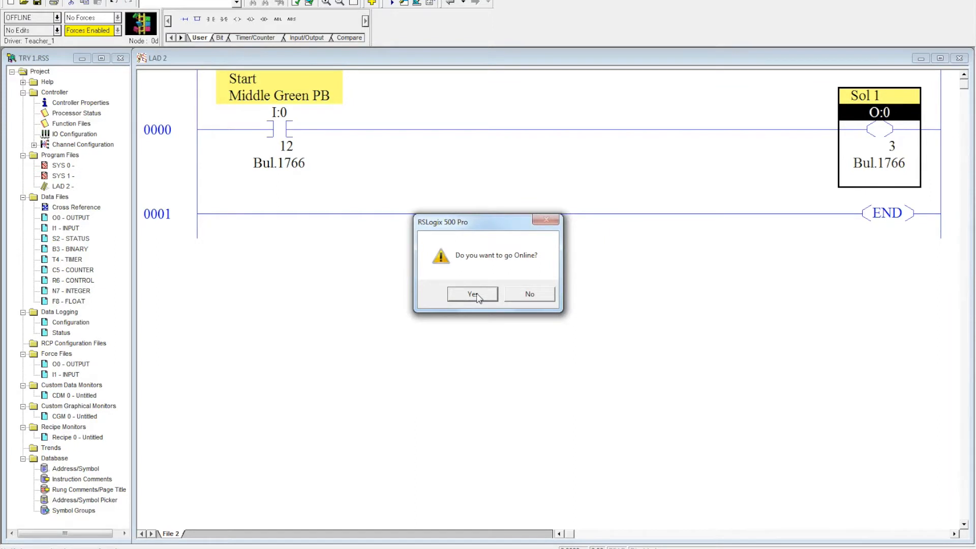
pyautogui.click(472, 293)
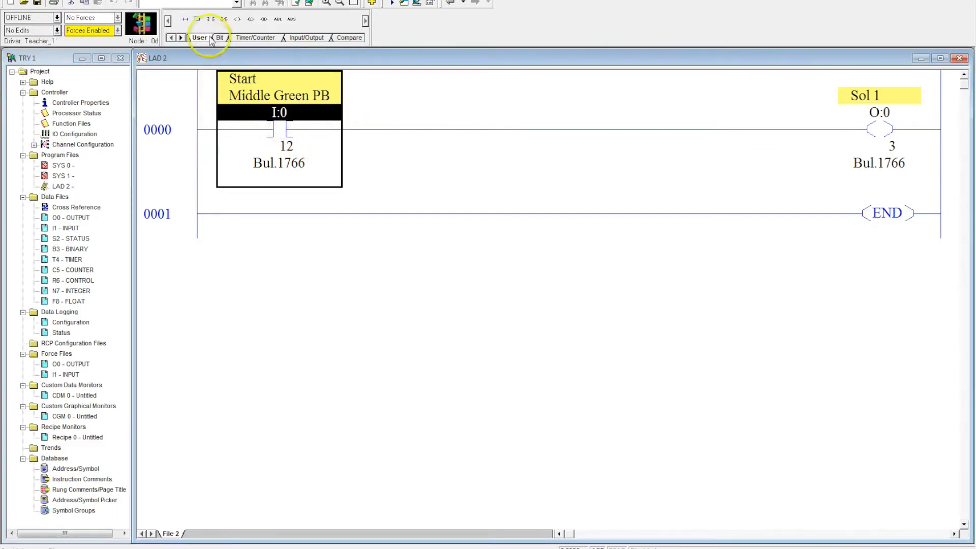
pyautogui.moveTo(196, 19)
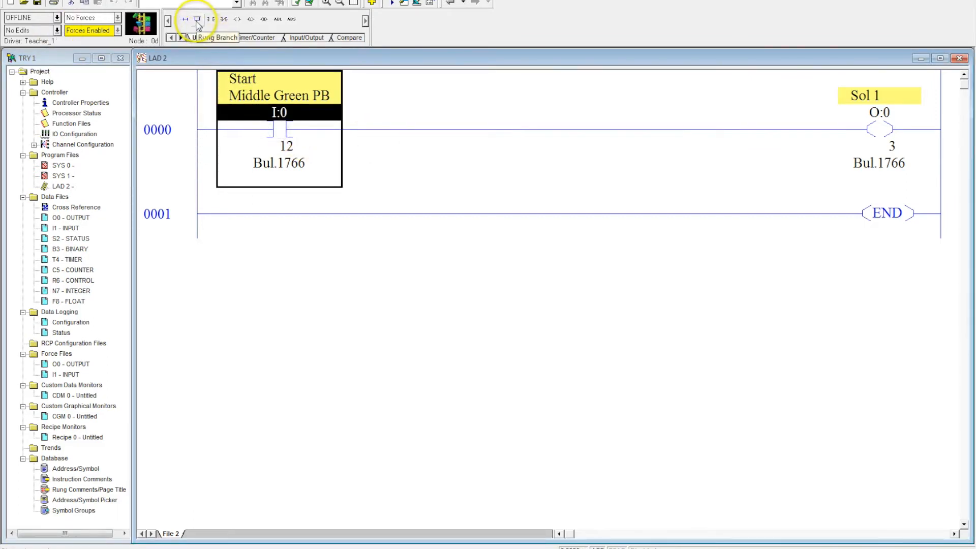
# Step: Branch around the Start contact and address the branch contact O:0/3 (Sol 1)
pyautogui.click(198, 19)
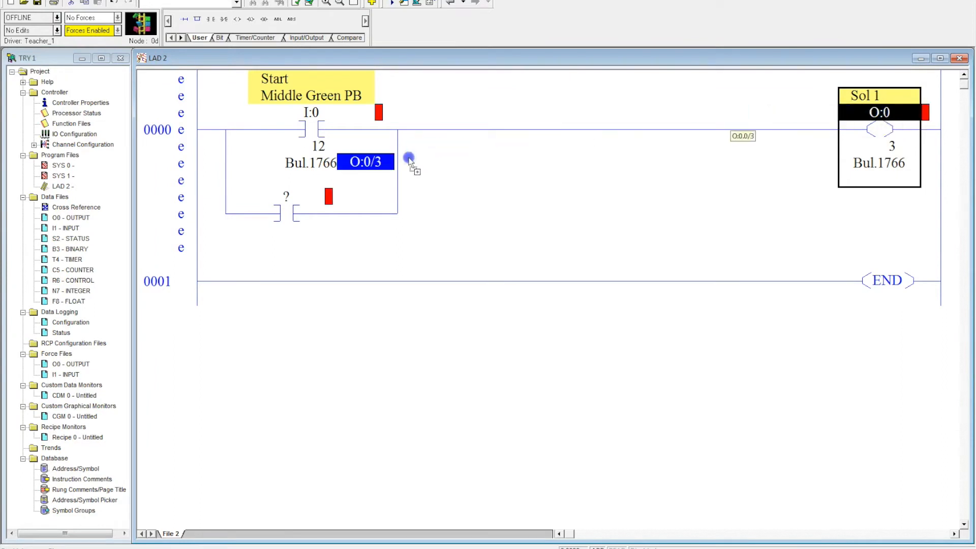
pyautogui.moveTo(366, 161); pyautogui.dragTo(289, 196)
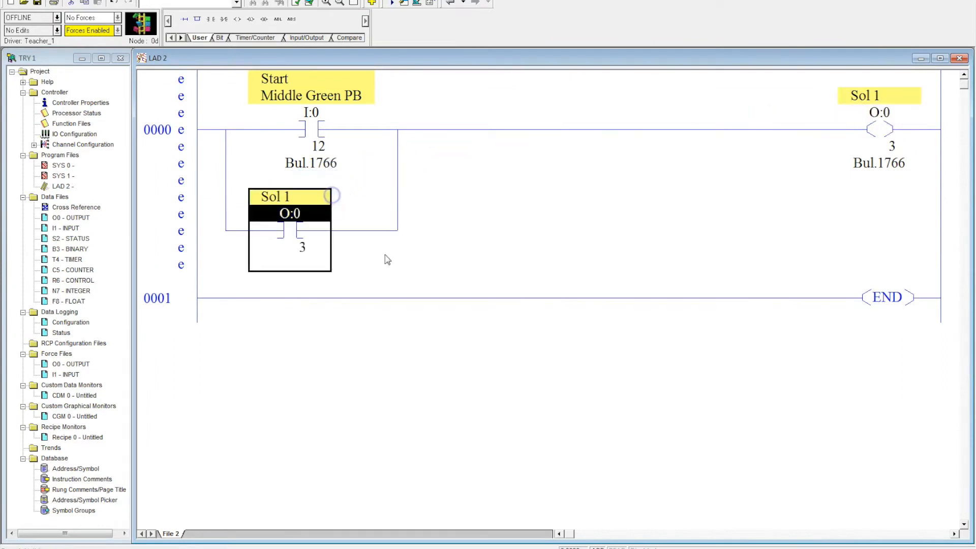
pyautogui.moveTo(350, 238)
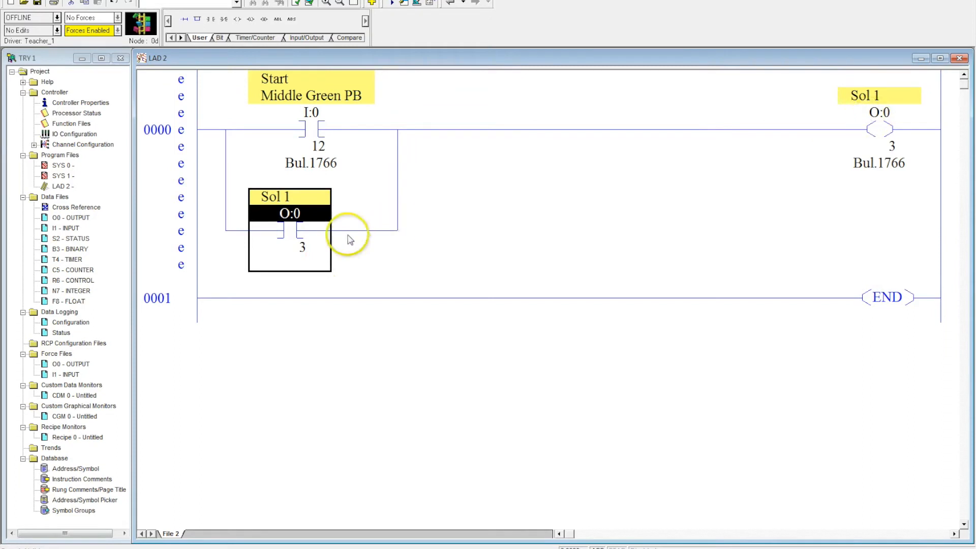
pyautogui.moveTo(899, 131)
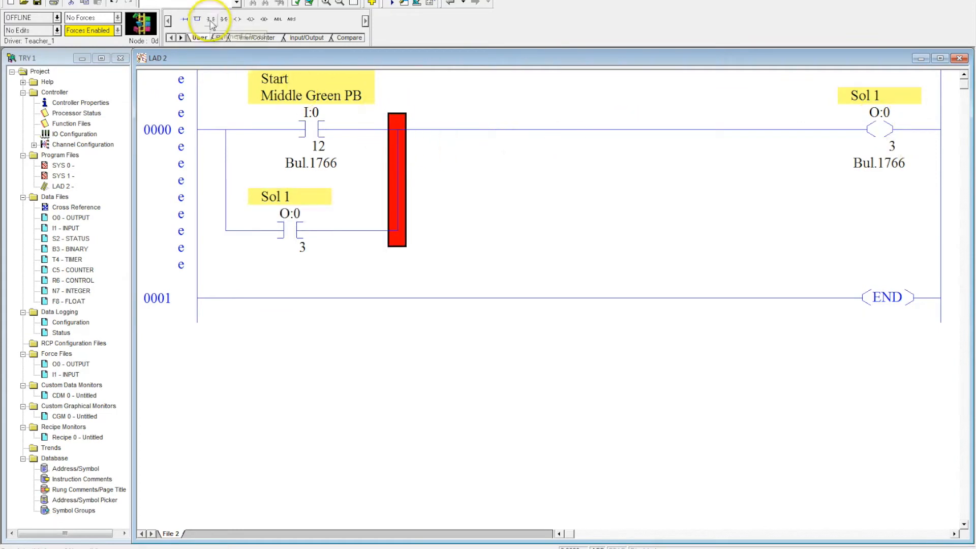
# Step: Add an XIC contact at I:0/8 after the branch, described 'Stop Middle Red'
pyautogui.click(208, 19)
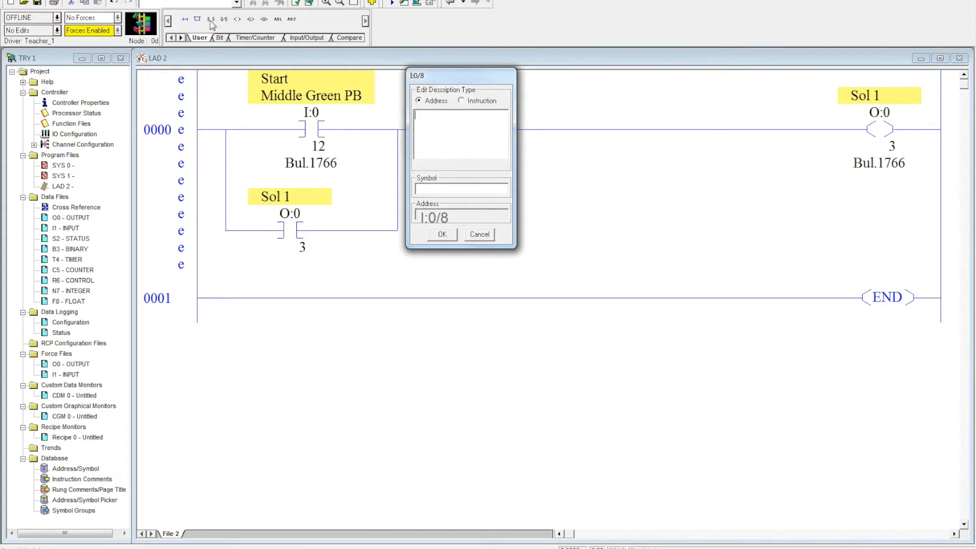
pyautogui.write('Stop')
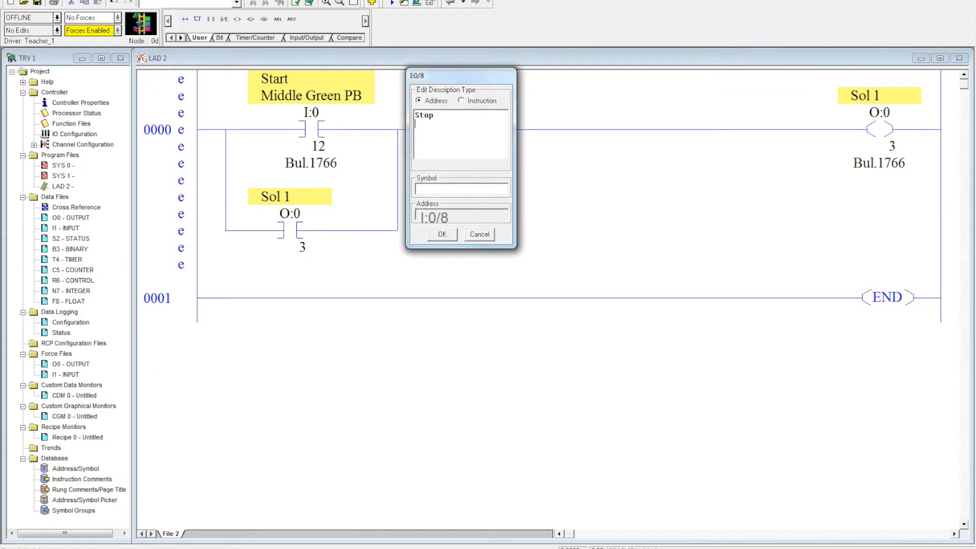
pyautogui.write('Middle Red')
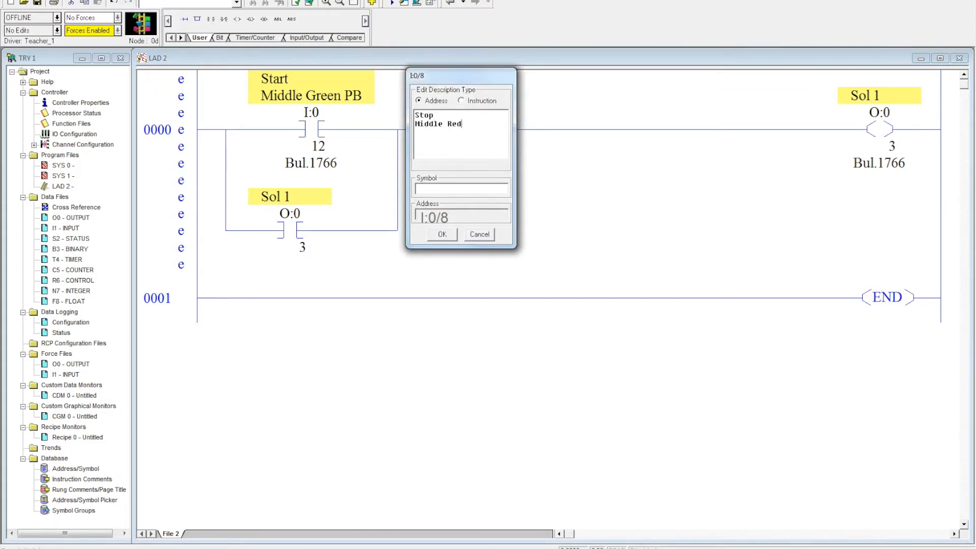
pyautogui.click(441, 235)
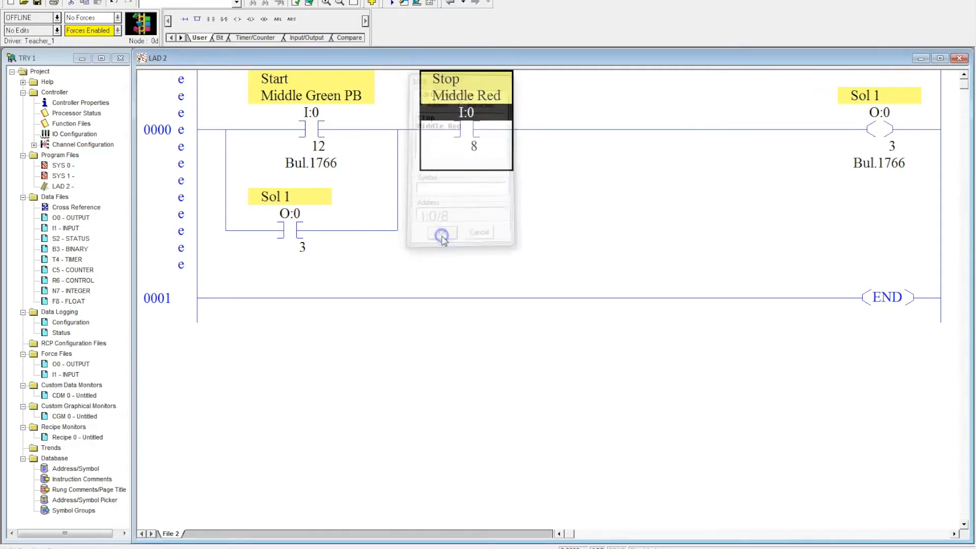
pyautogui.click(440, 233)
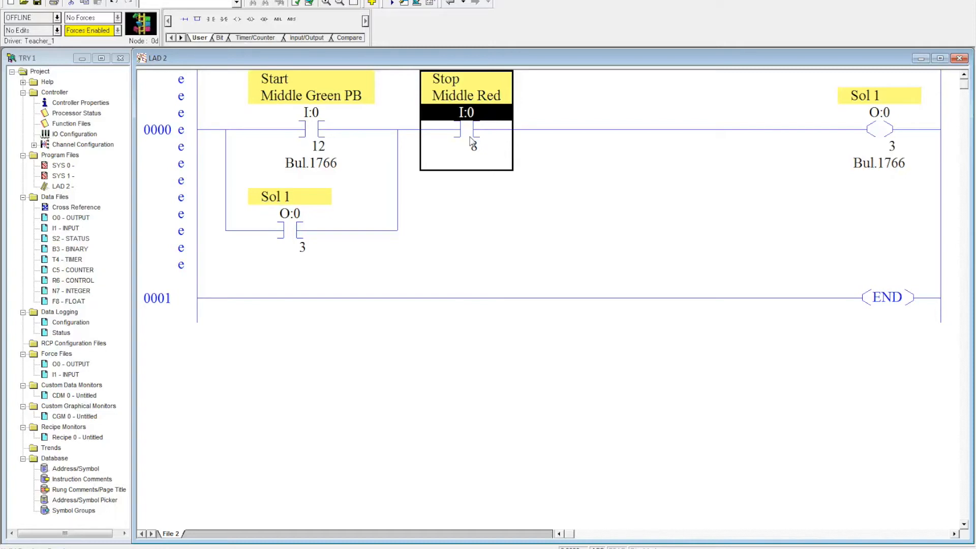
pyautogui.moveTo(521, 109)
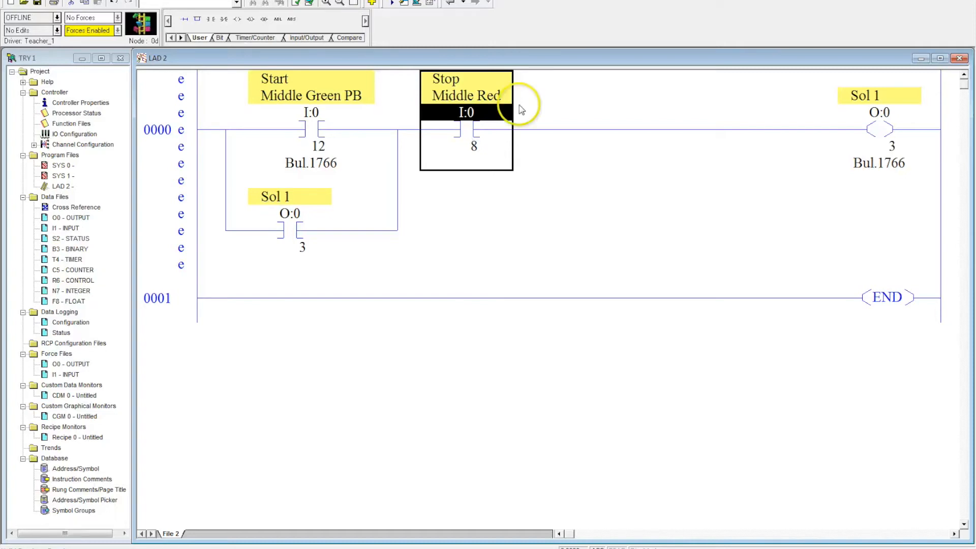
# Step: Download the edited program, accepting the revision note, and switch back to Run mode
pyautogui.click(56, 17)
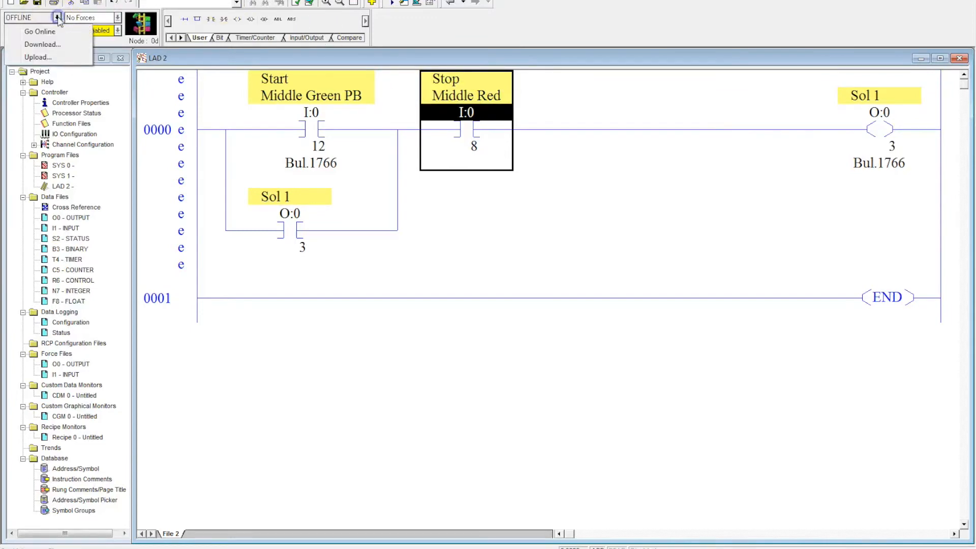
pyautogui.click(41, 45)
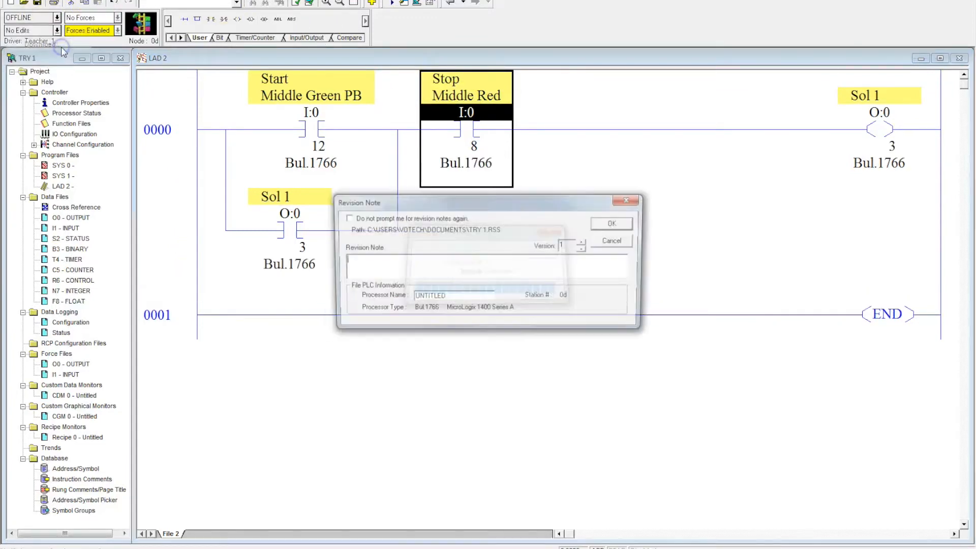
pyautogui.click(610, 223)
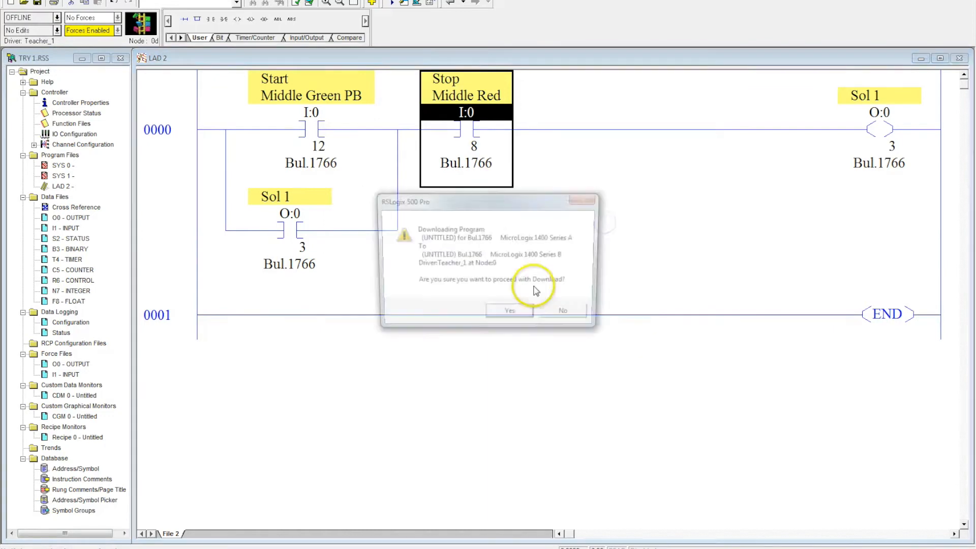
pyautogui.click(508, 310)
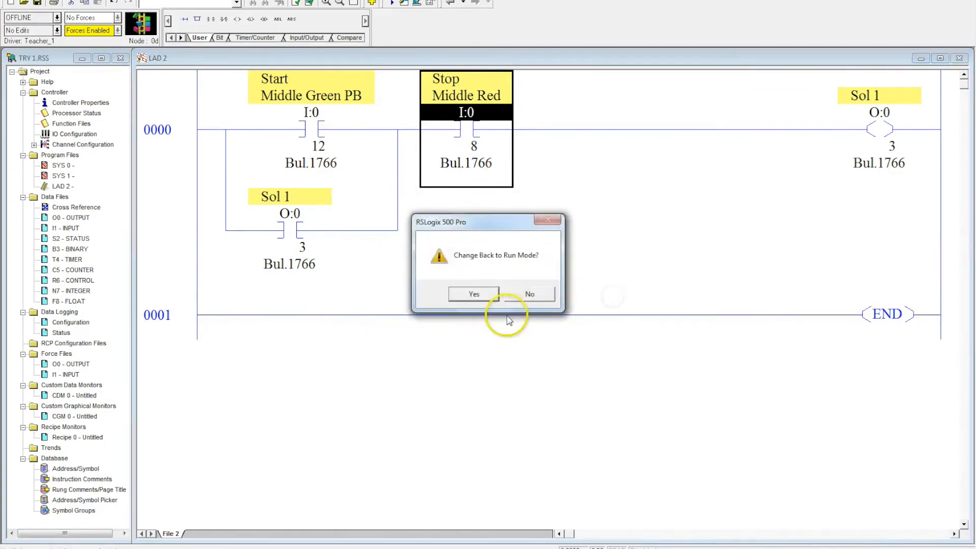
pyautogui.click(473, 293)
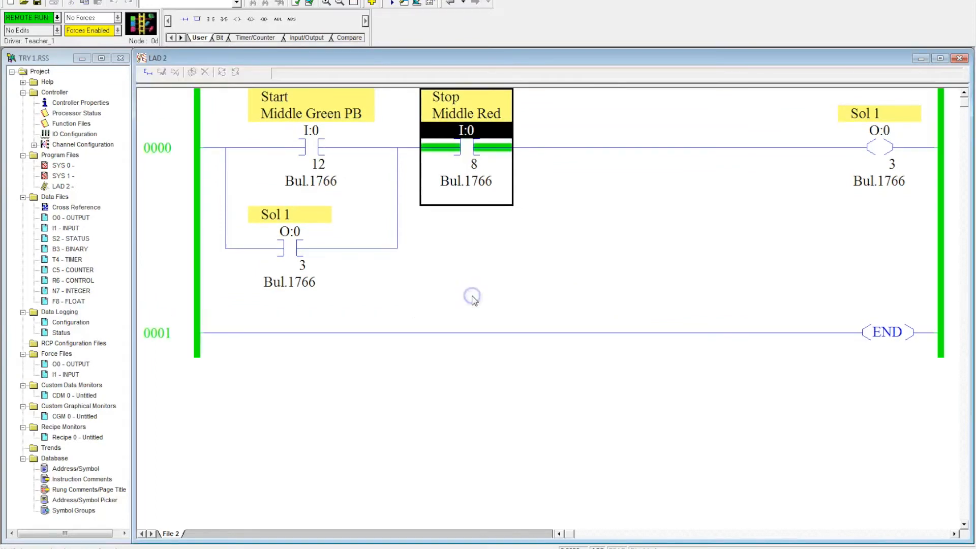
pyautogui.moveTo(473, 300)
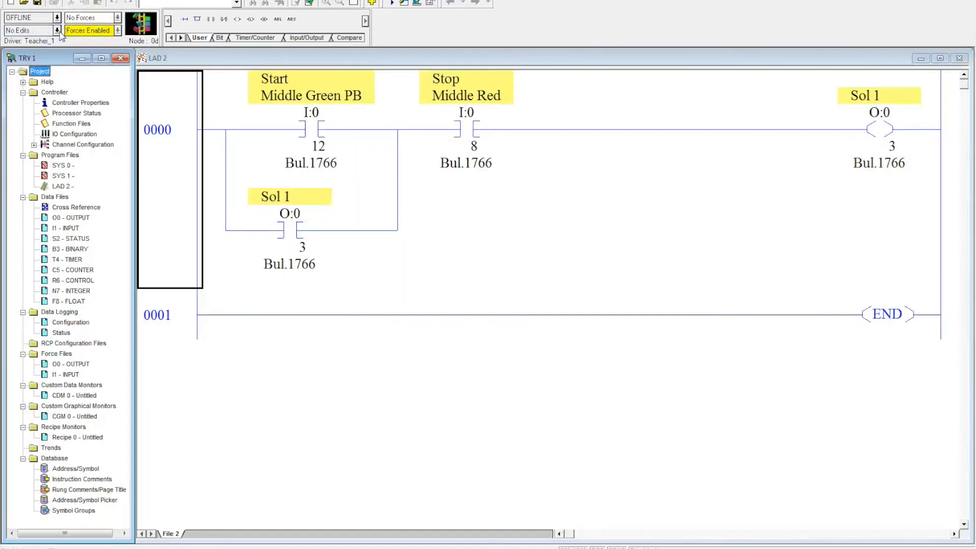
# Step: Enter edit mode on rung 0000
pyautogui.click(466, 128)
pyautogui.write('I;0/')
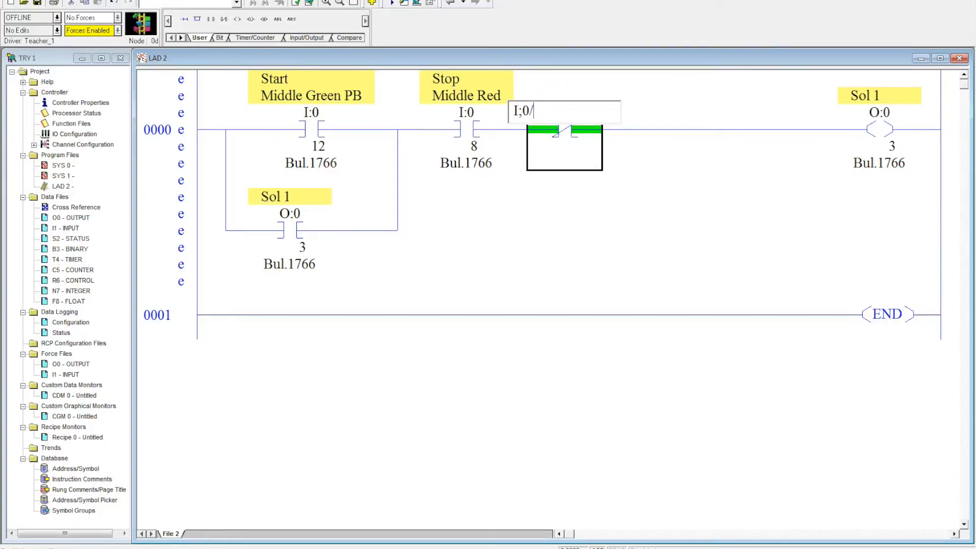
# Step: Address the XIO contact I:0/2 and describe it as 'LS2 End of Stoke Limit'
pyautogui.write('2')
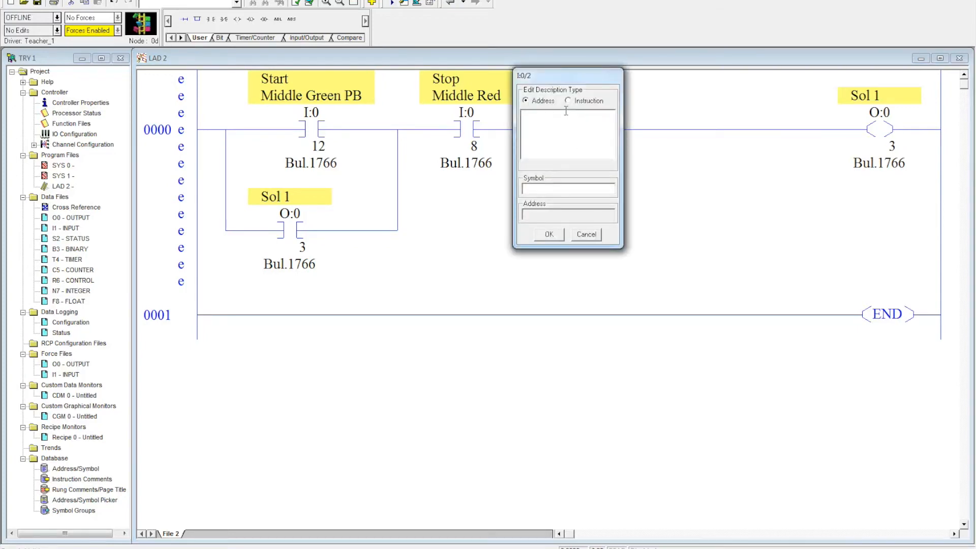
pyautogui.write('LS')
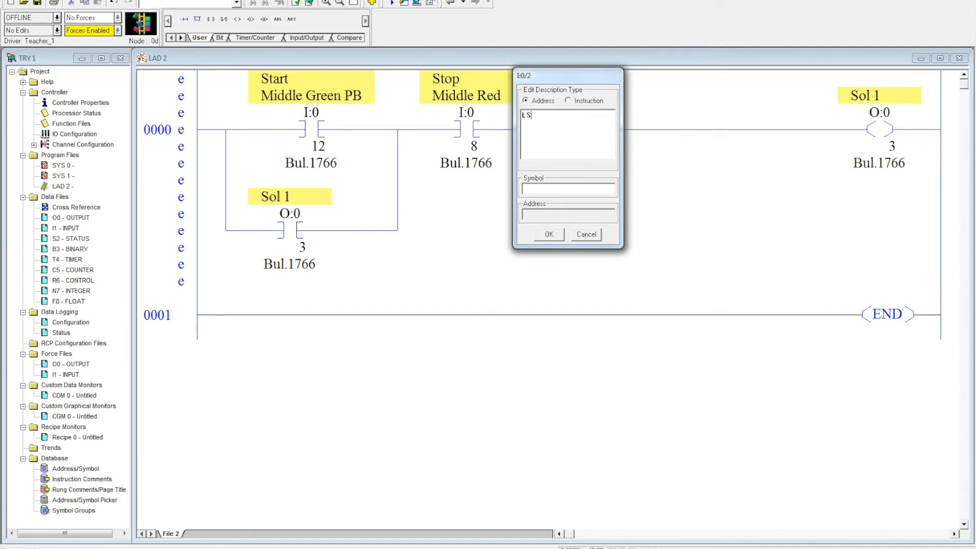
pyautogui.write('2')
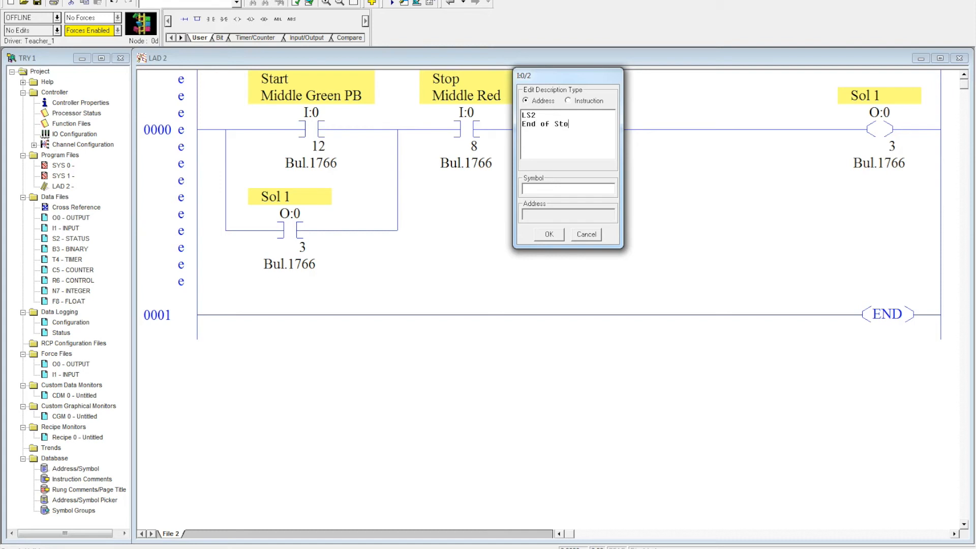
pyautogui.write('ke Limit')
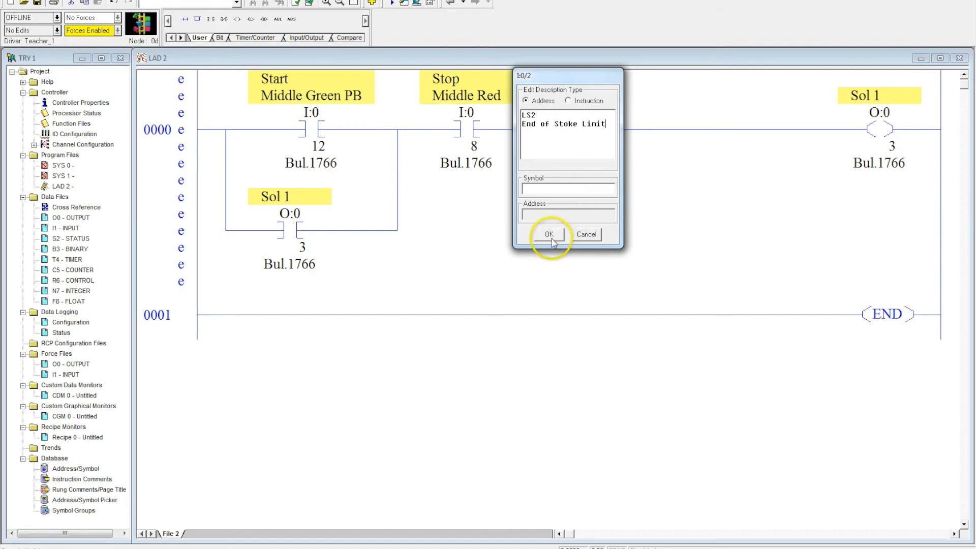
pyautogui.click(548, 235)
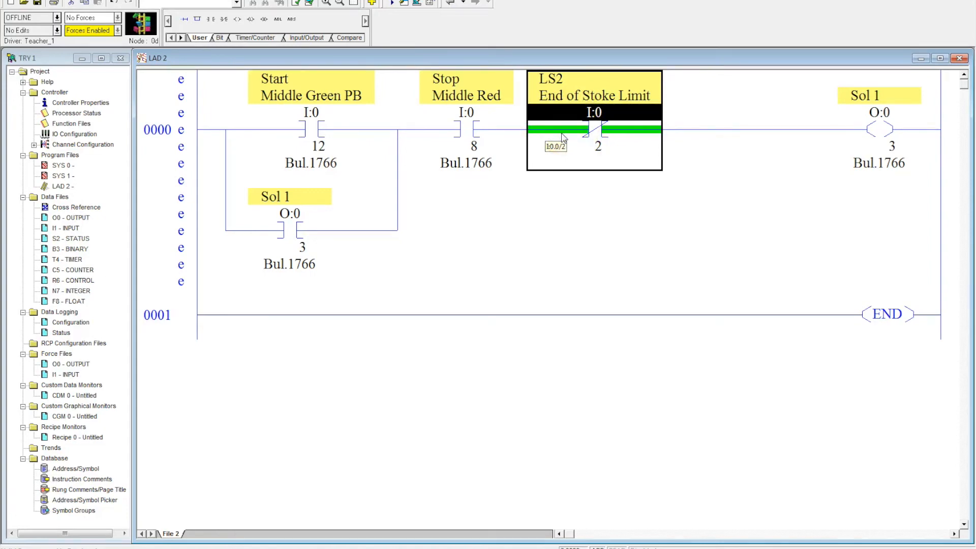
pyautogui.moveTo(563, 138)
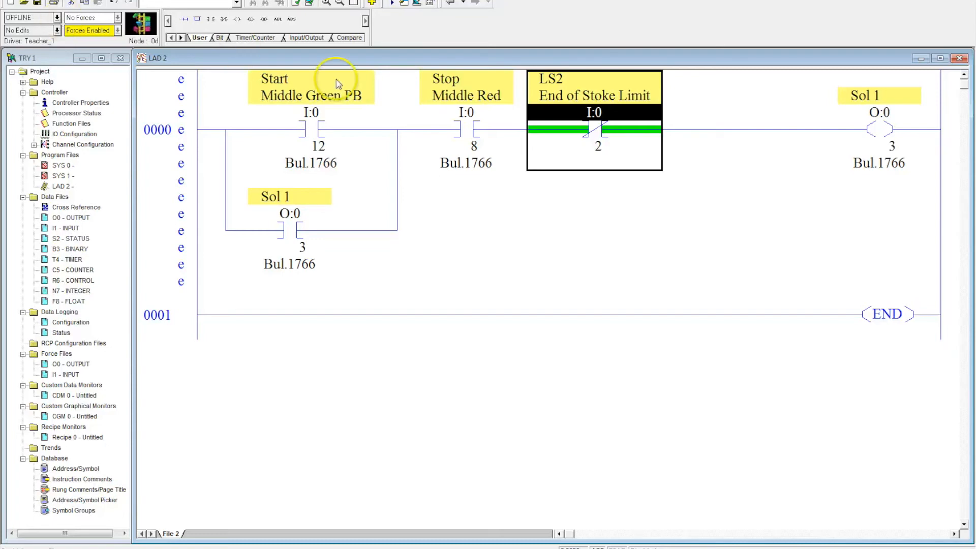
pyautogui.moveTo(467, 130)
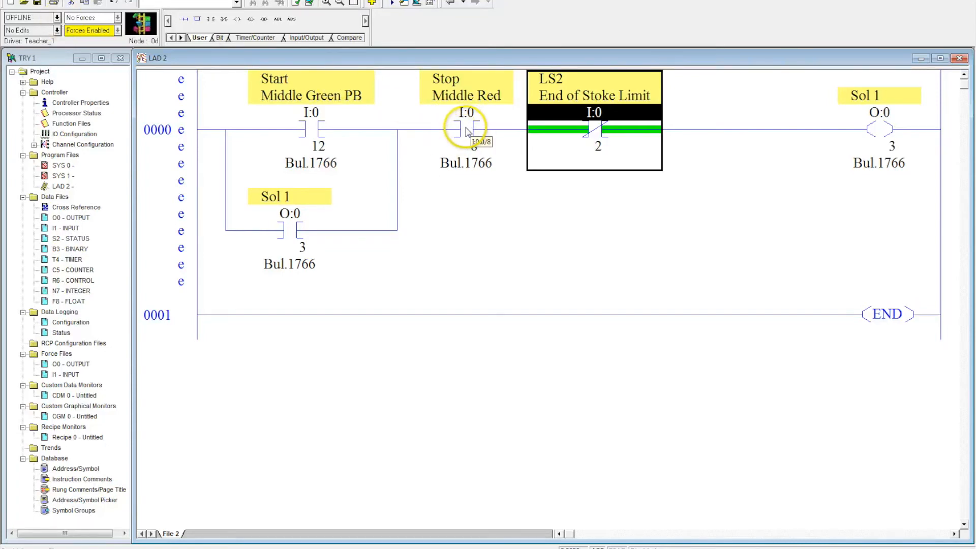
pyautogui.click(466, 130)
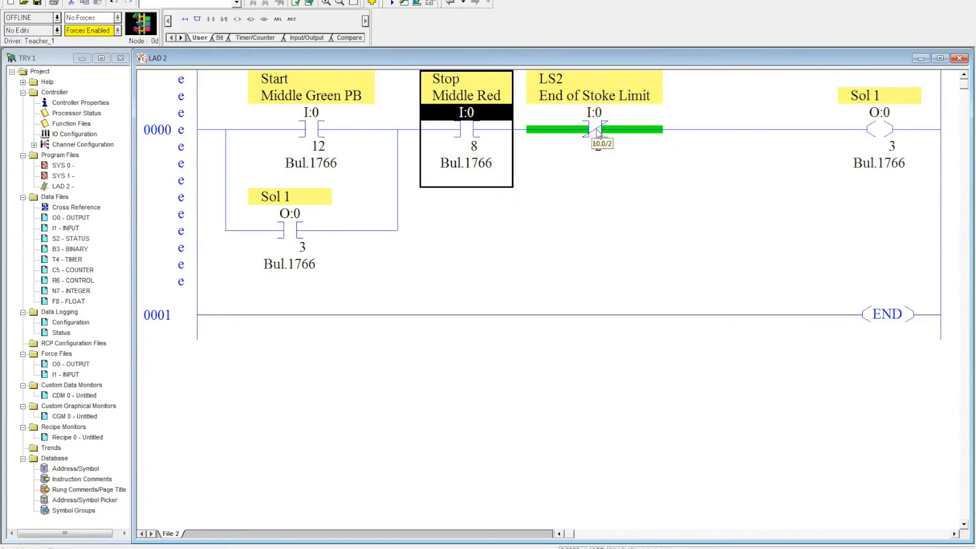
pyautogui.click(594, 124)
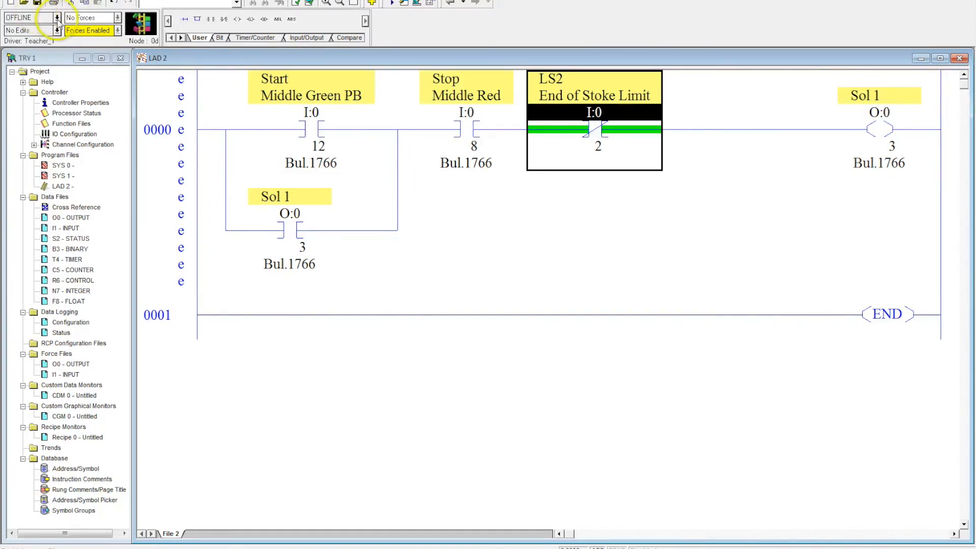
# Step: Download the updated rung 0000 to the MicroLogix 1400 and switch back to run mode
pyautogui.click(37, 4)
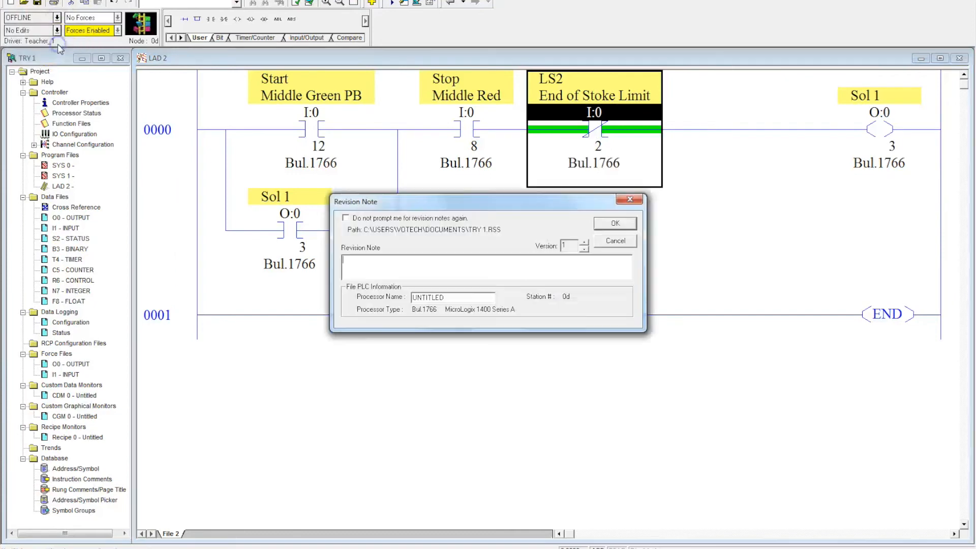
pyautogui.click(615, 222)
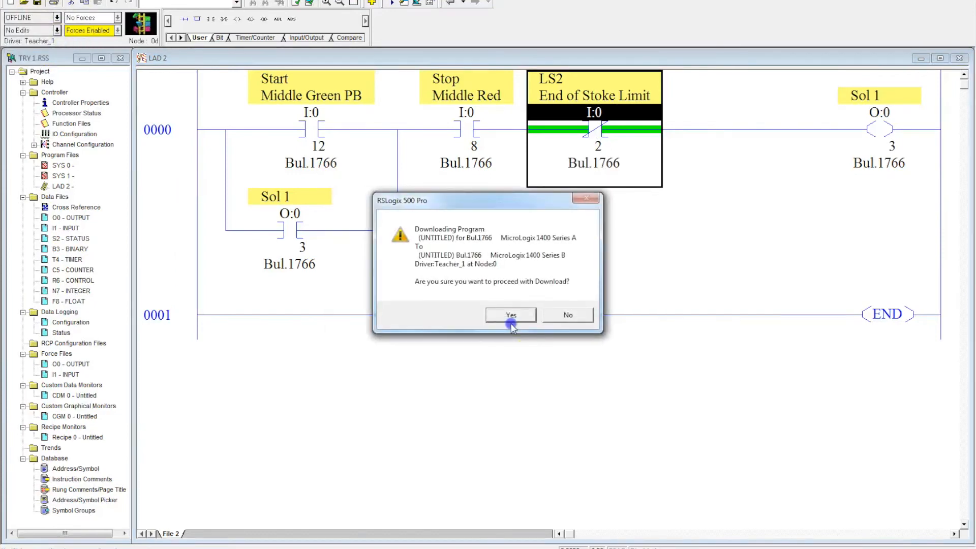
pyautogui.click(510, 314)
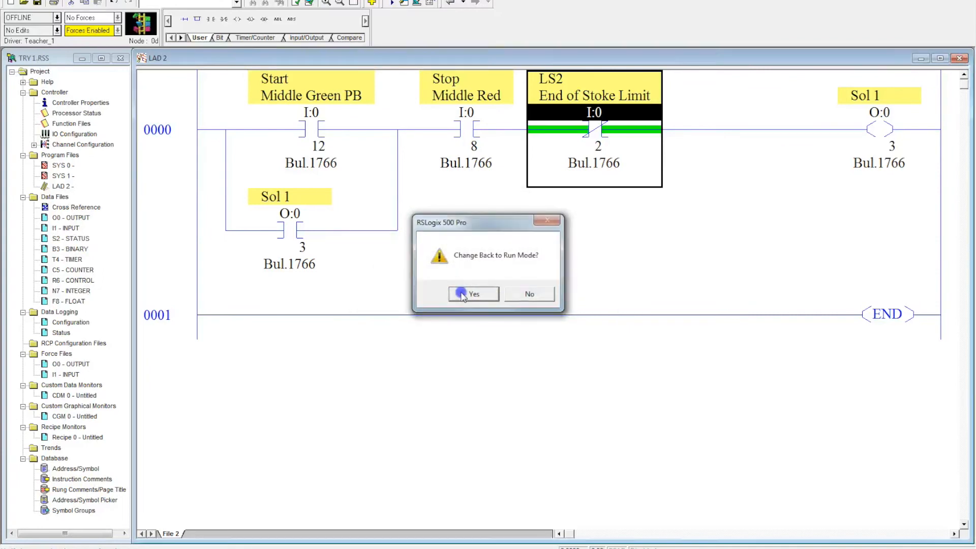
pyautogui.click(473, 294)
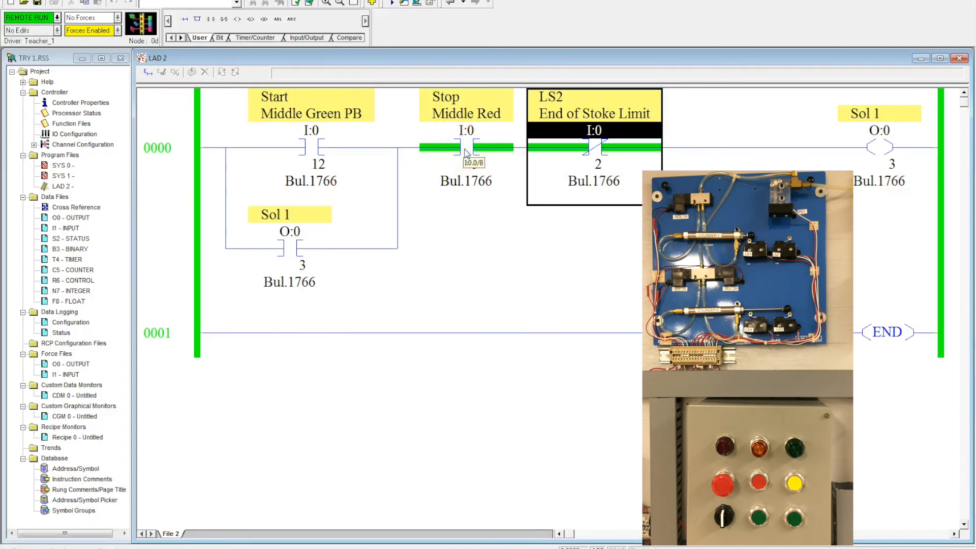
pyautogui.click(473, 146)
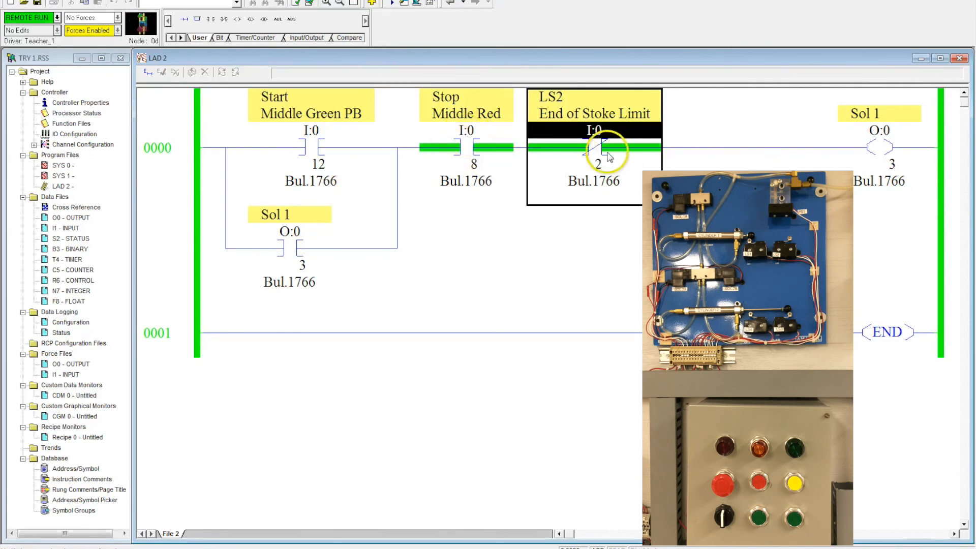
pyautogui.moveTo(607, 155)
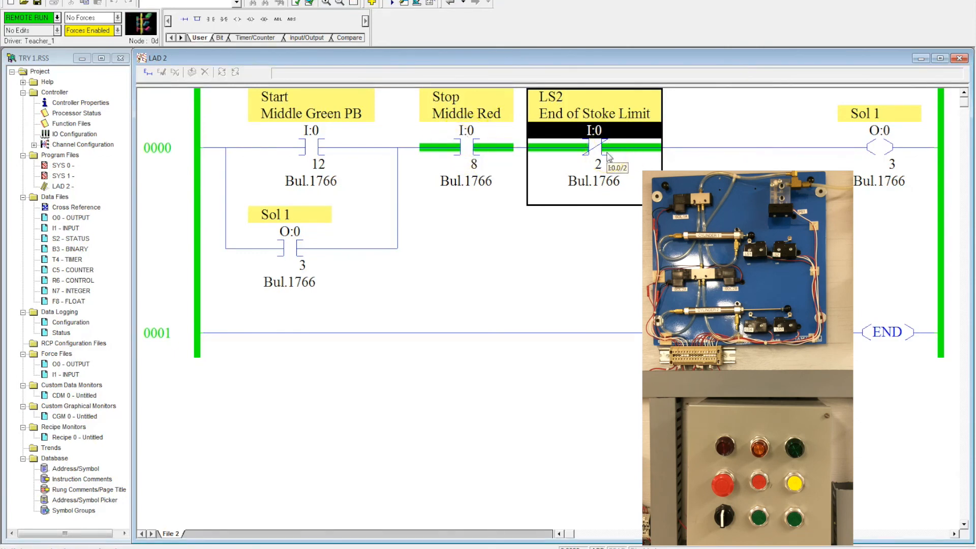